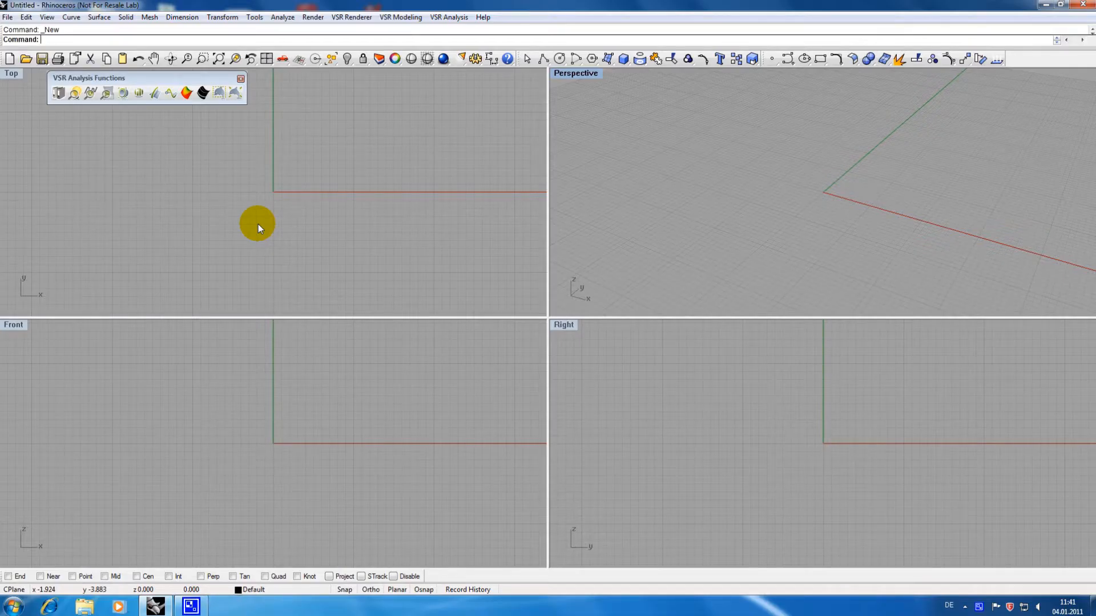
mouse_move(80, 82)
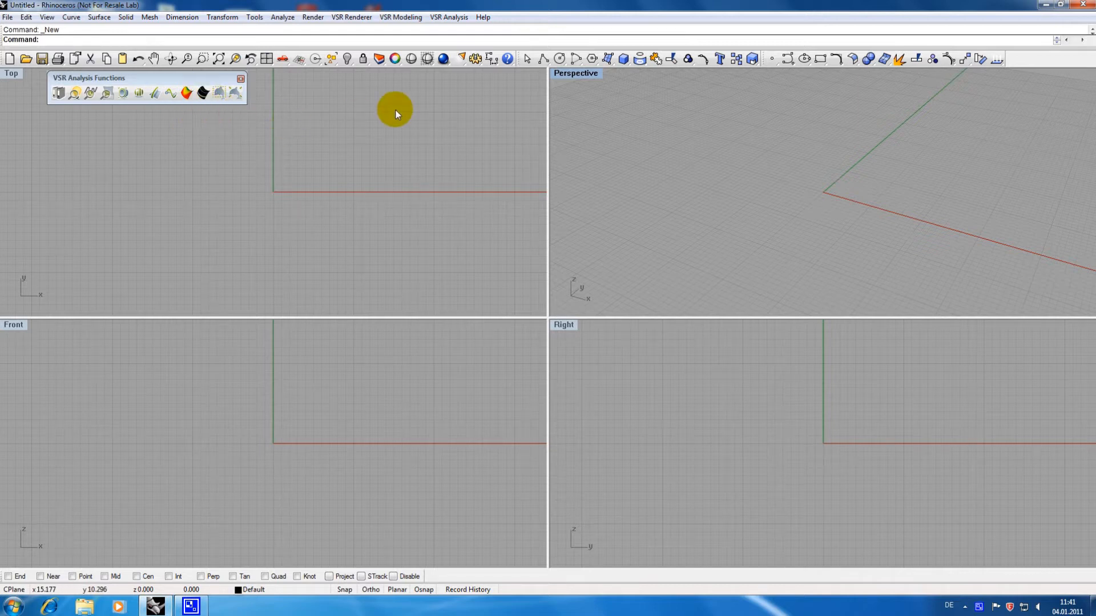
Load the Camera-SLR.3dm tutorial model from Help > Learn Rhino.
left_click(483, 17)
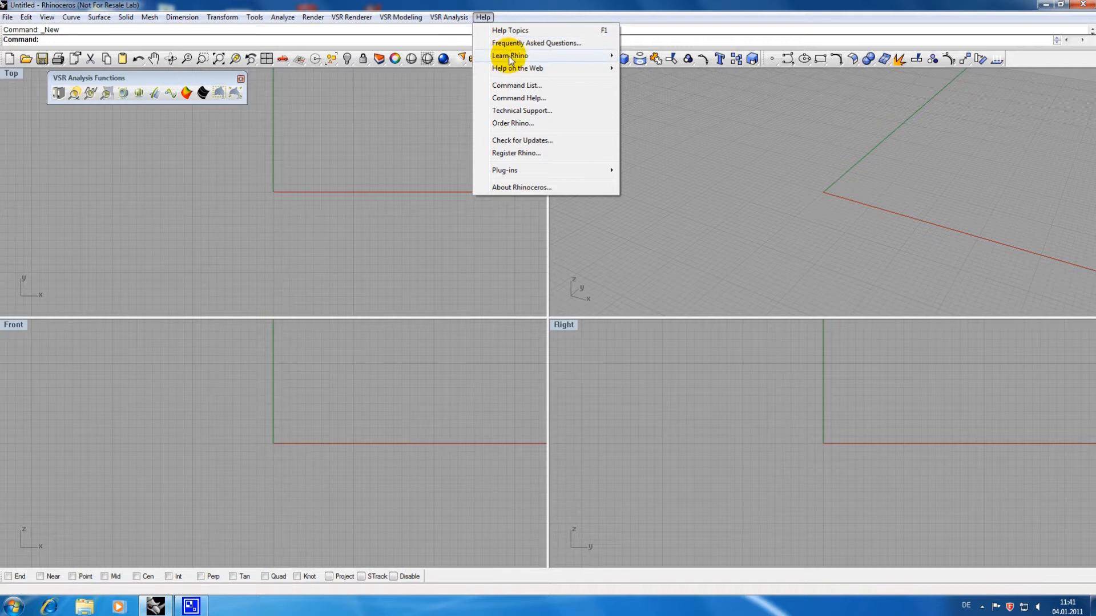
mouse_move(510, 55)
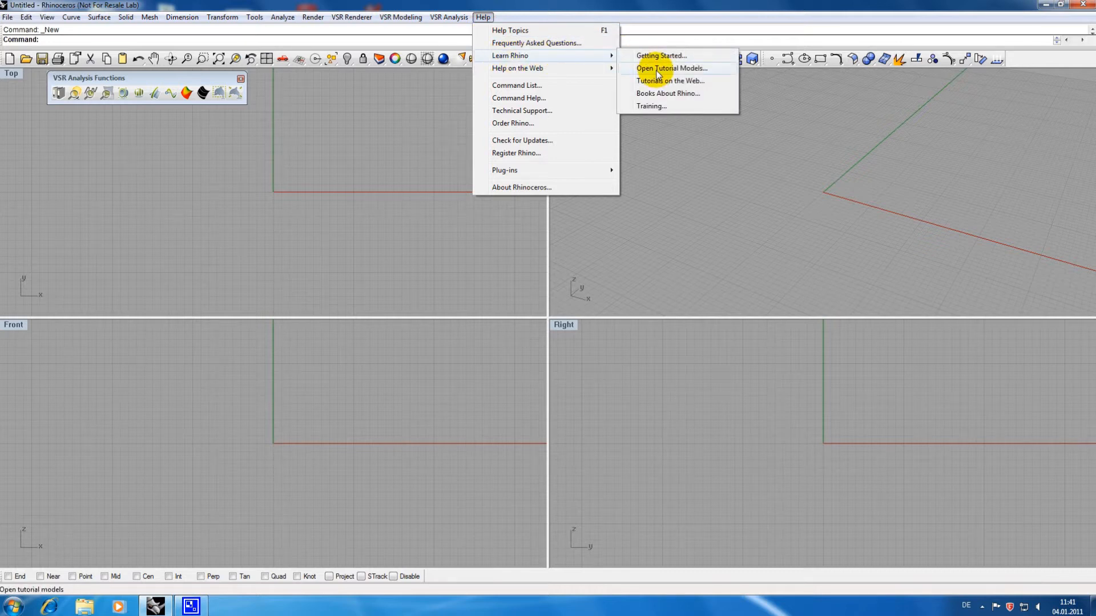
left_click(670, 68)
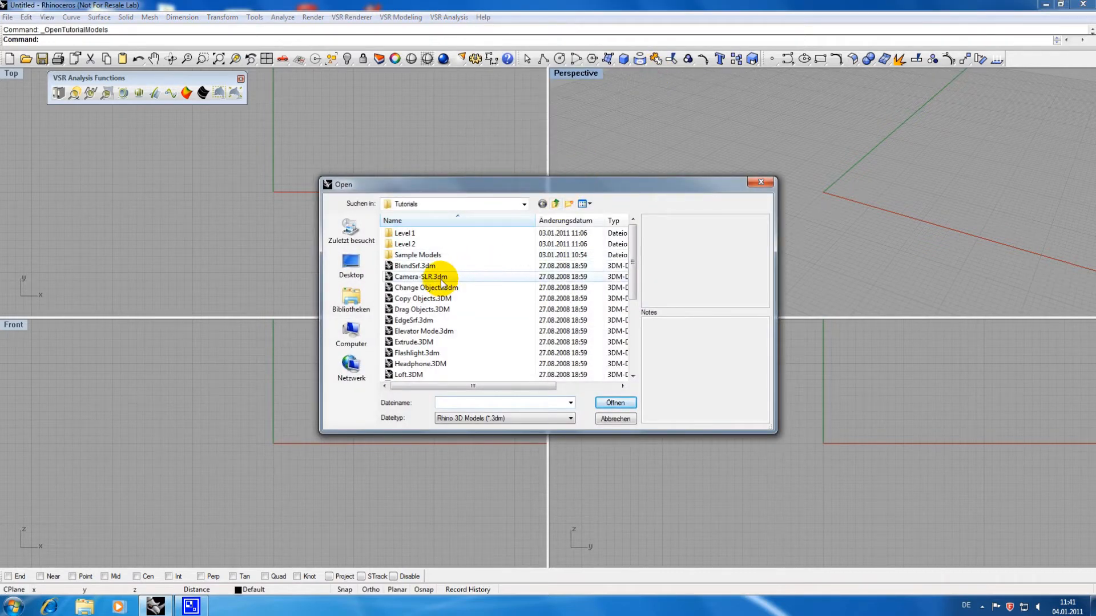
left_click(420, 276)
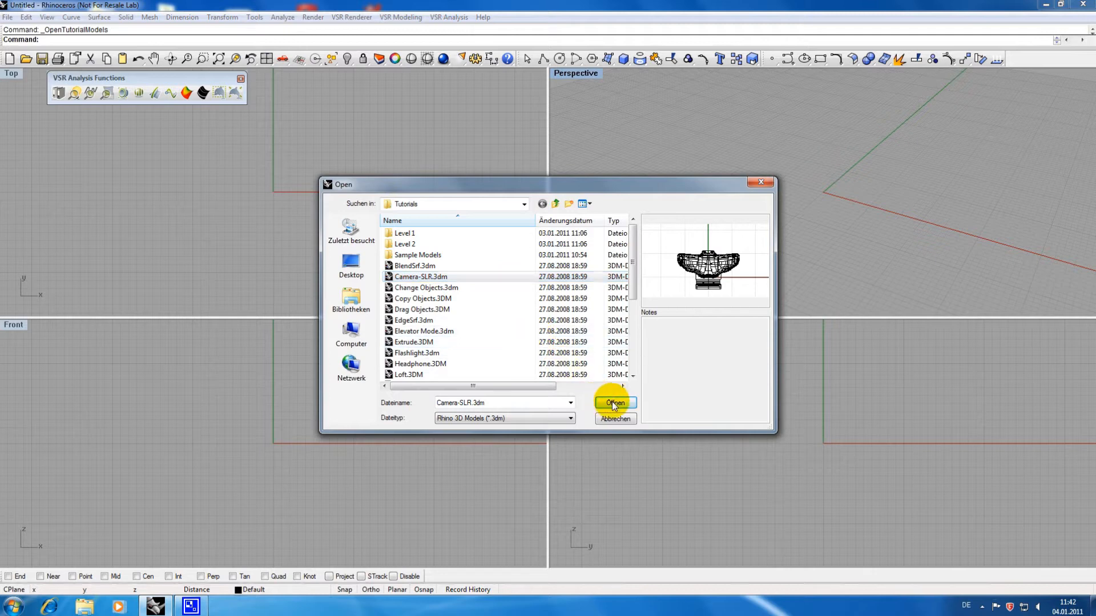
left_click(615, 403)
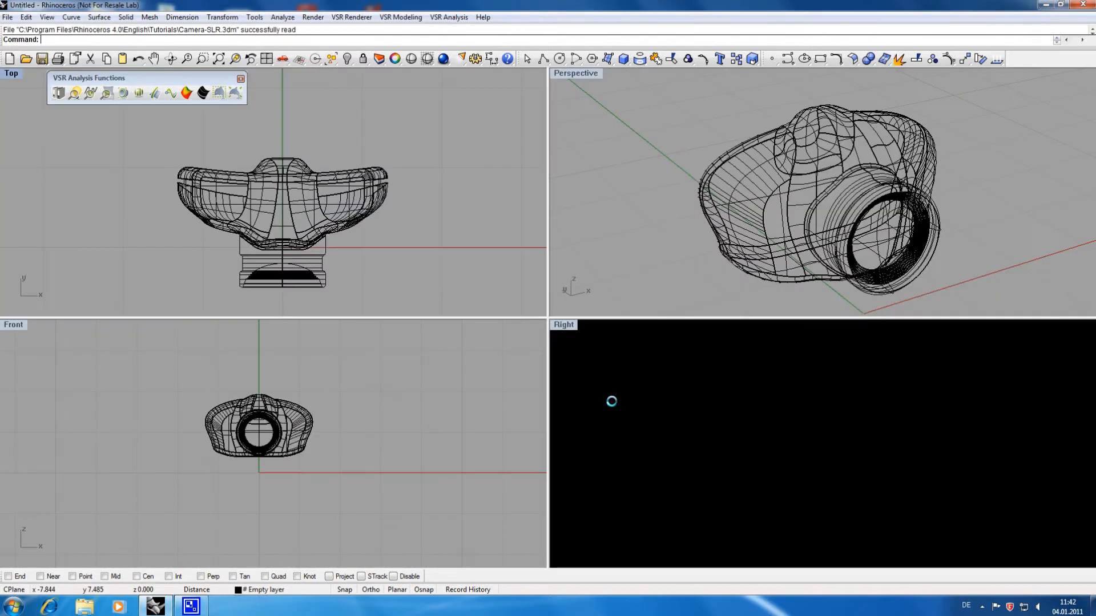
Maximize the Perspective viewport and show the camera in Rendered display.
double_click(575, 73)
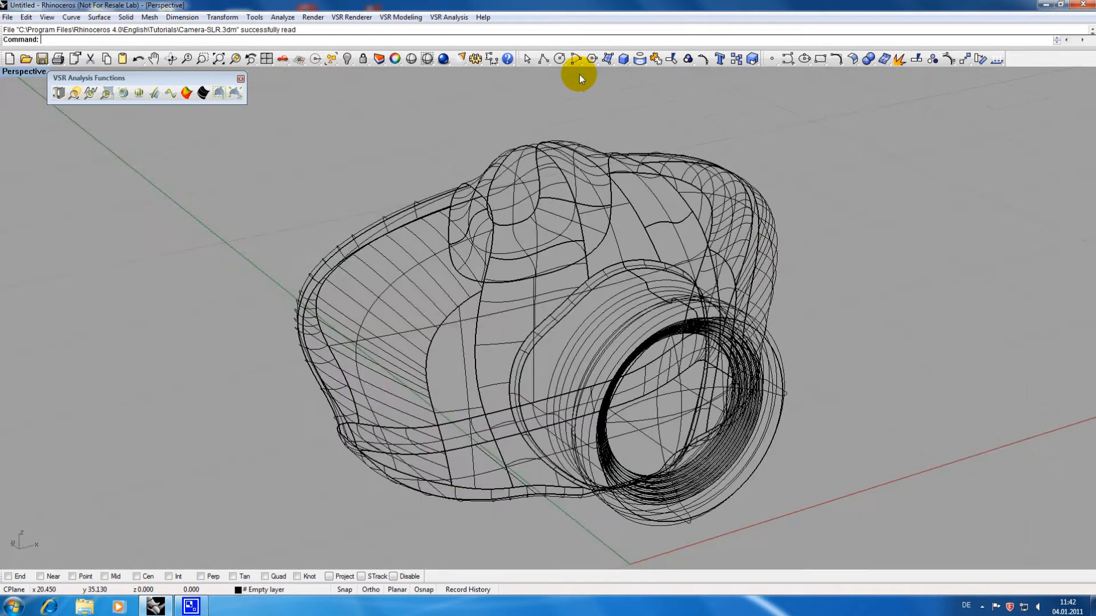
left_click(24, 70)
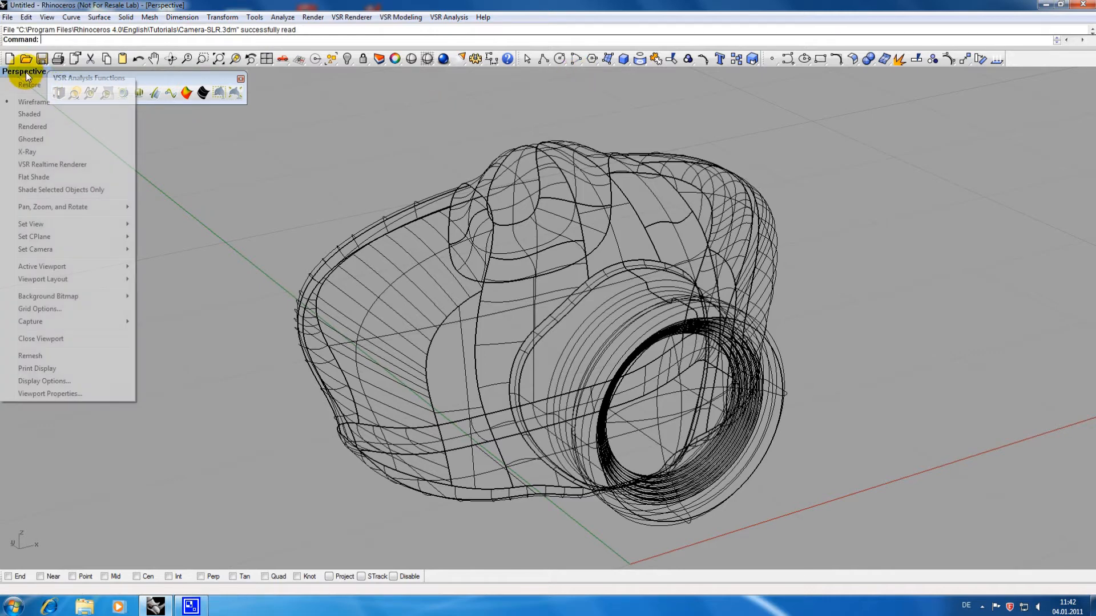
mouse_move(33, 126)
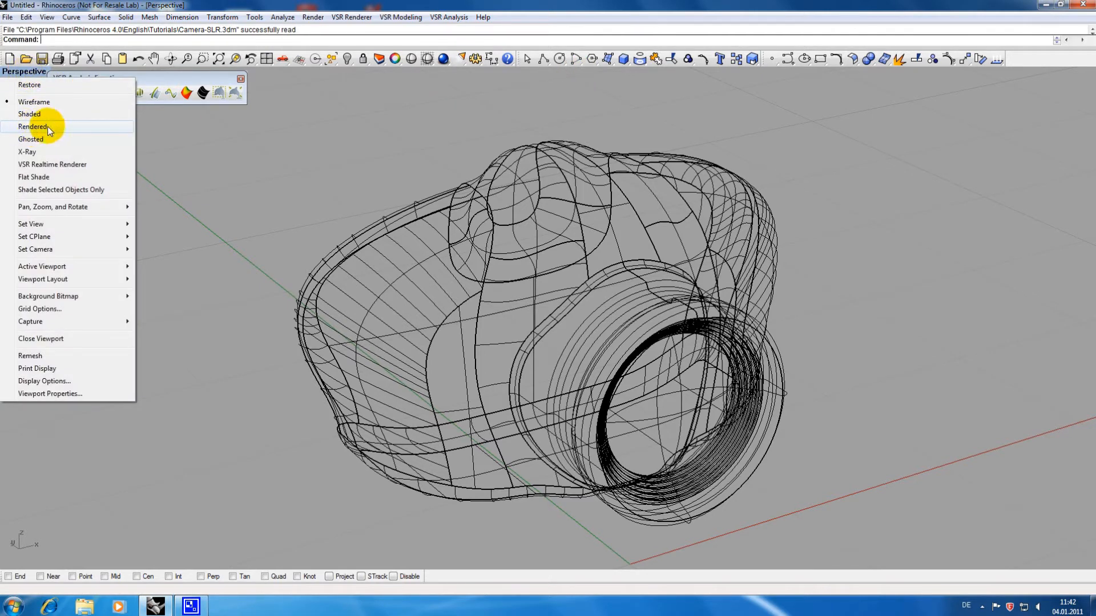
left_click(33, 127)
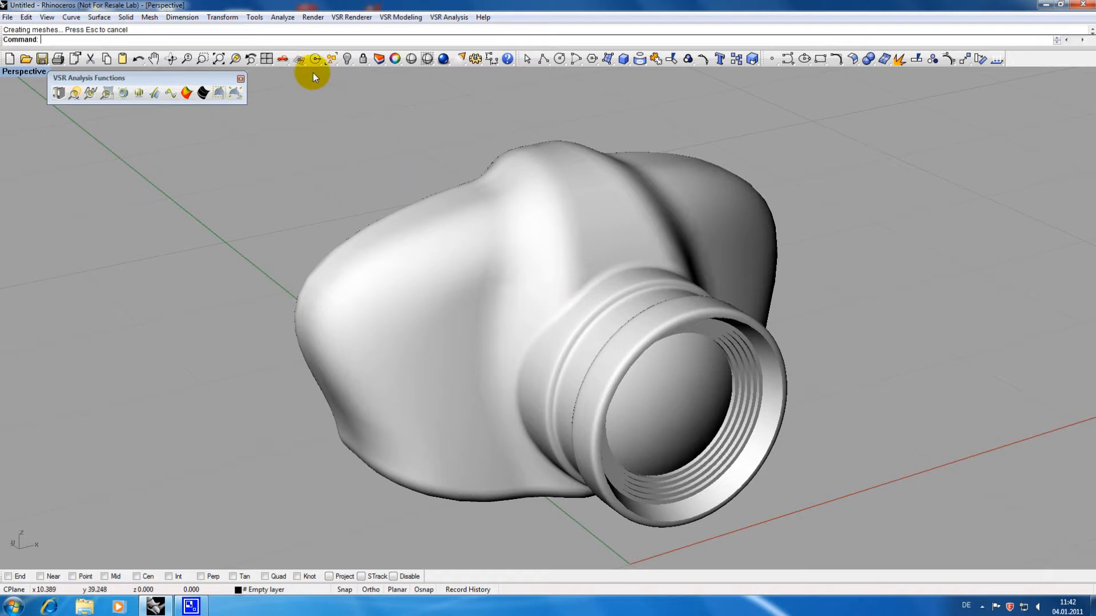
Set render mesh quality to Smooth & slower in Rhino Options.
left_click(255, 17)
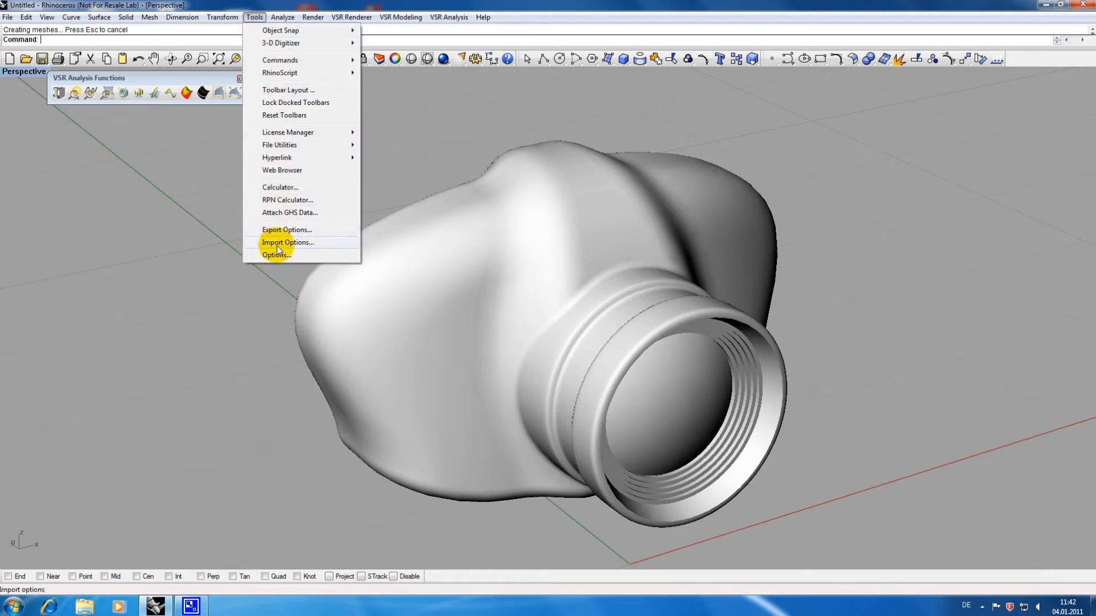
left_click(275, 255)
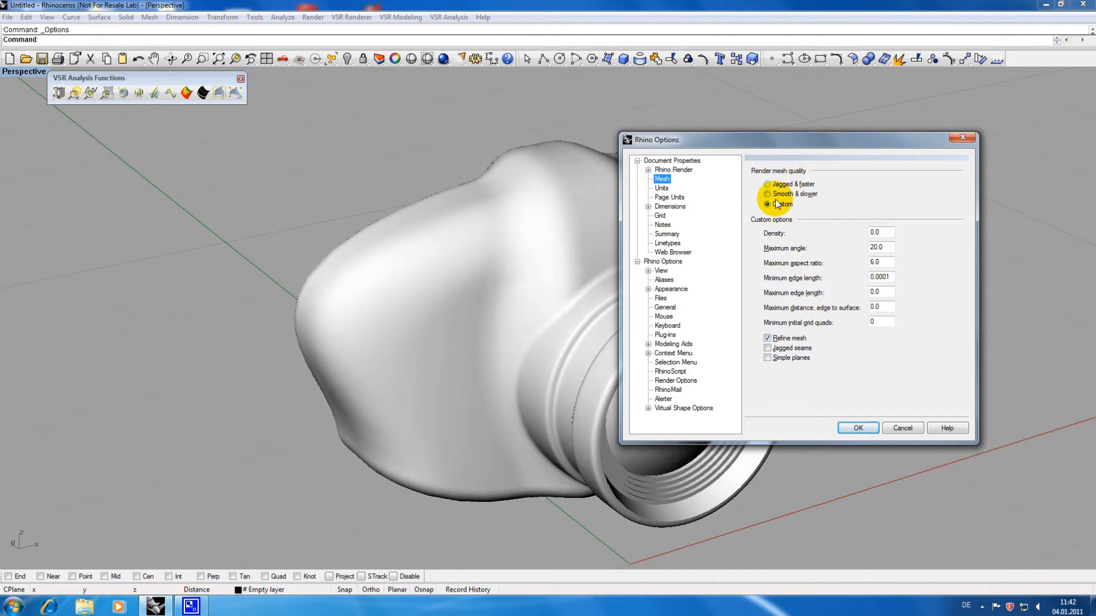
left_click(767, 194)
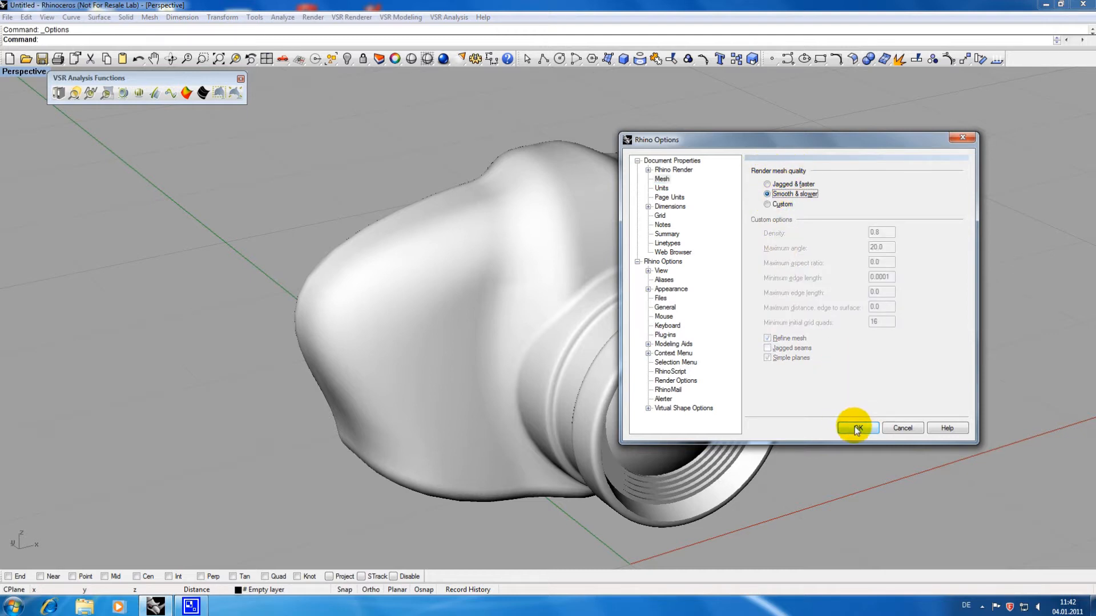
left_click(855, 428)
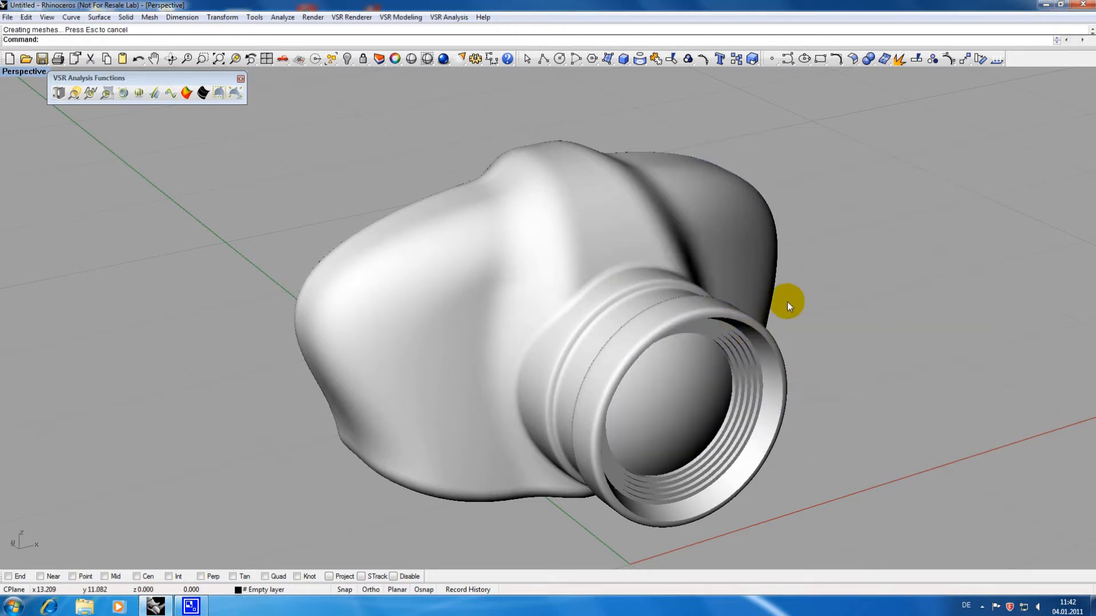
Zoom into the body seam and explode the camera polysurface into 19 surfaces.
left_click_drag(788, 306, 549, 309)
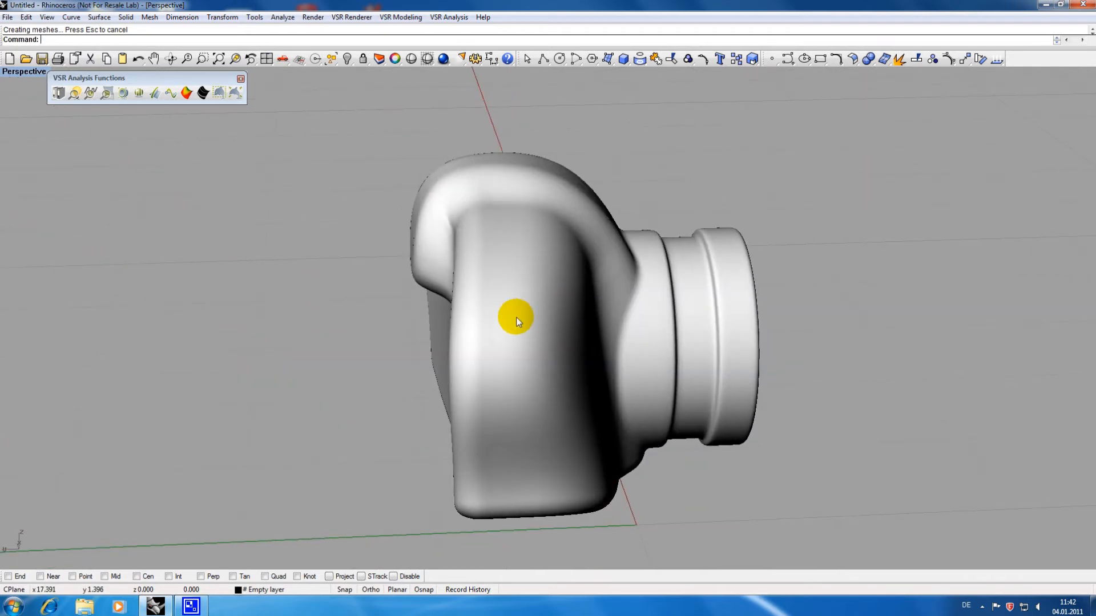
left_click_drag(516, 318, 540, 343)
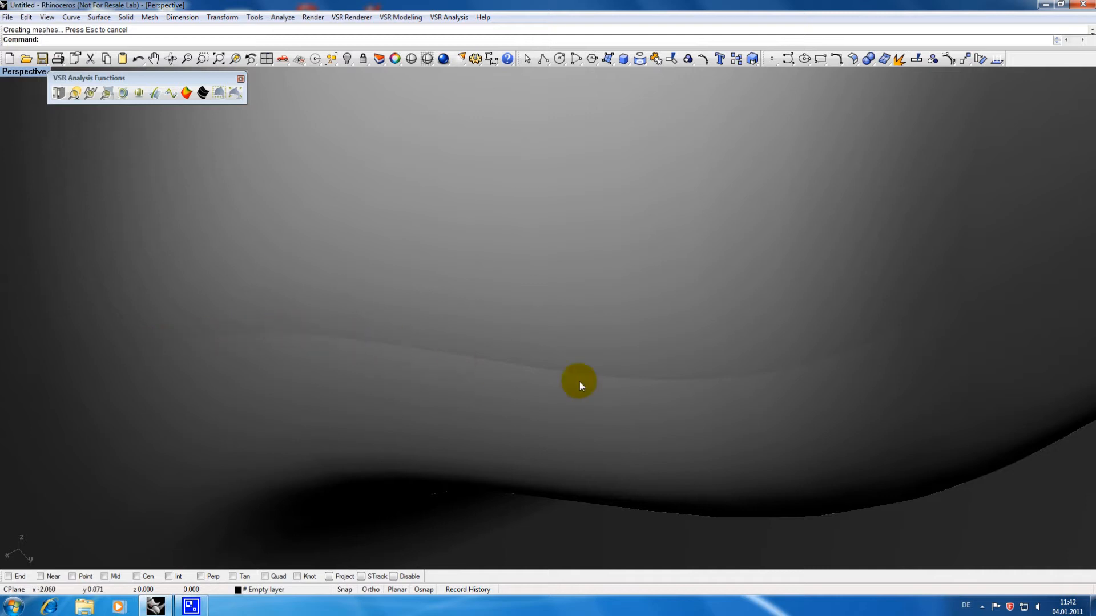
mouse_move(712, 329)
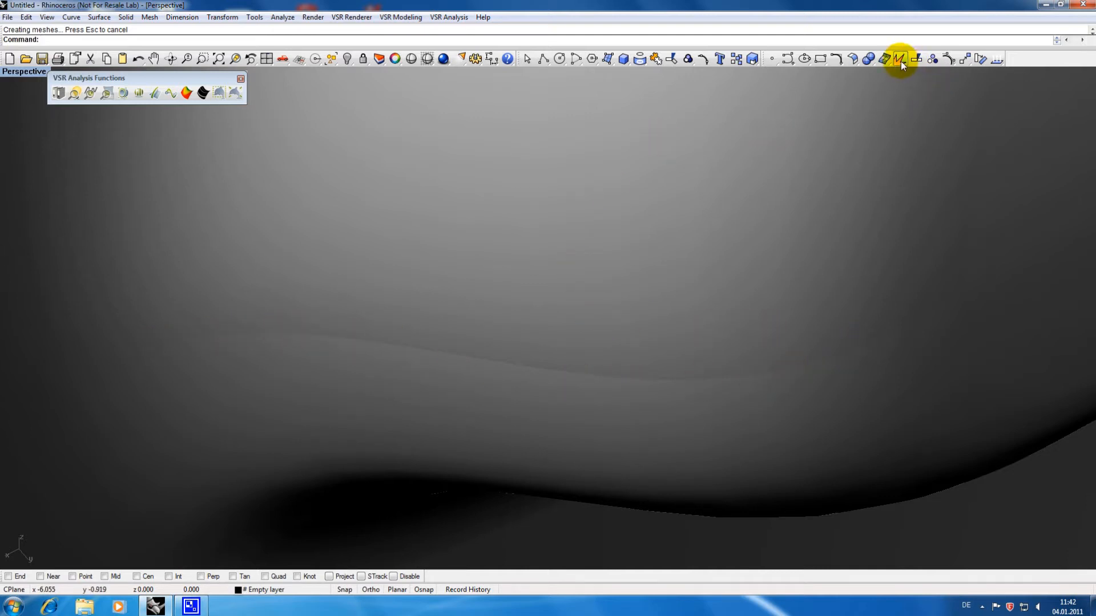
left_click(898, 58)
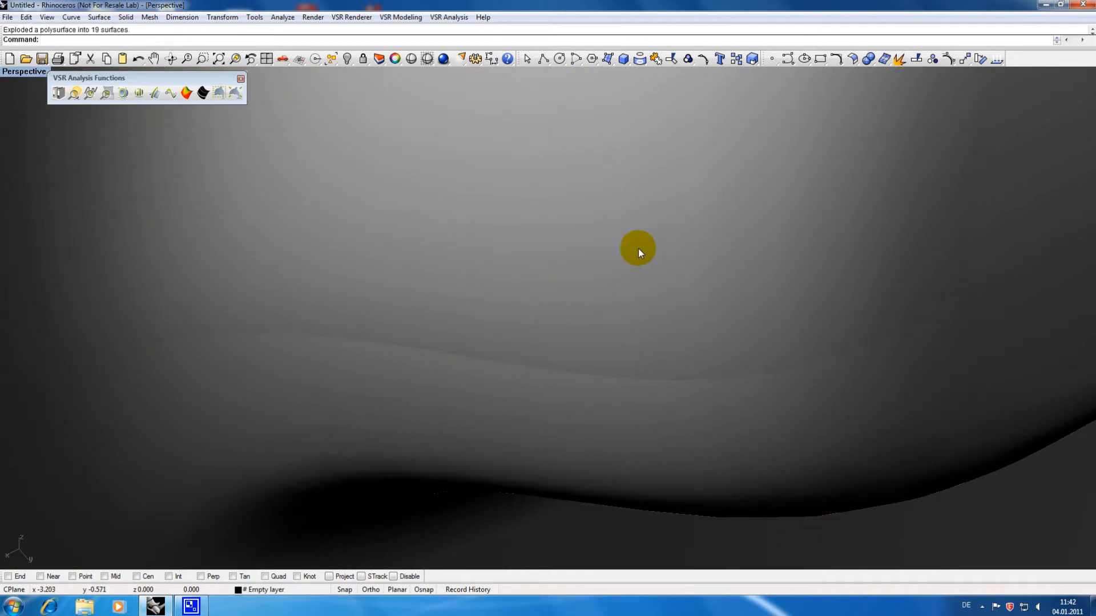
mouse_move(300, 228)
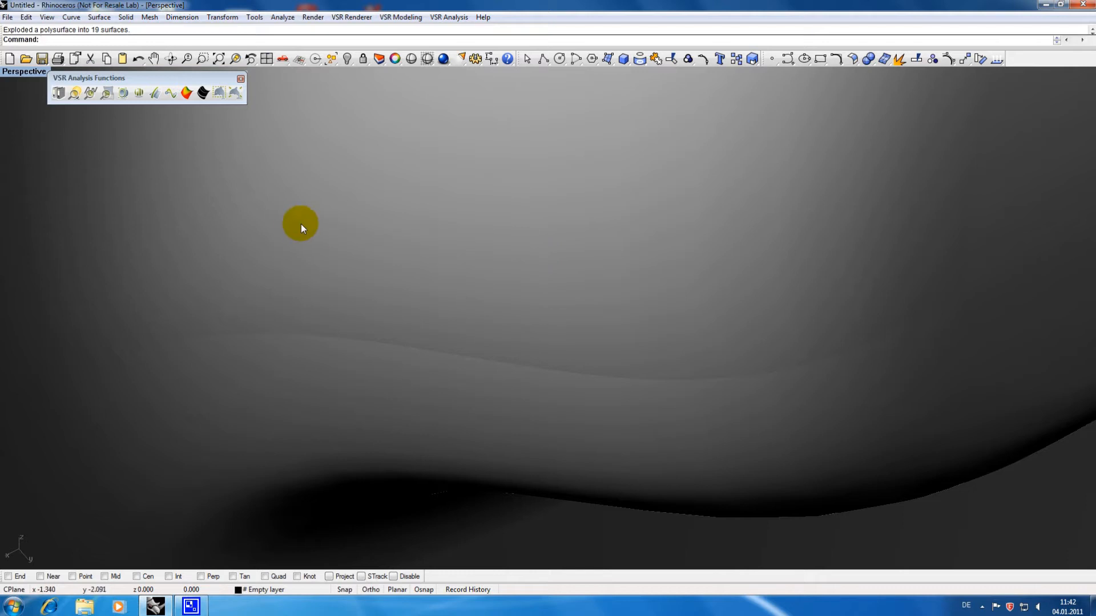
mouse_move(187, 93)
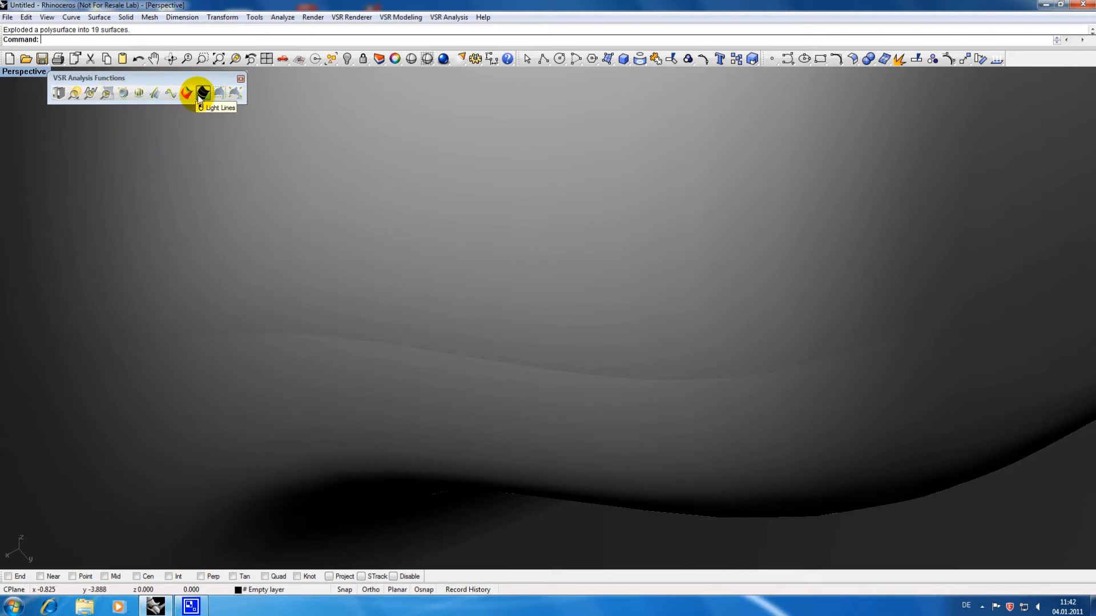
Run Light Lines Analysis on the seam, adjusting light direction with a transparent overlay.
left_click(201, 93)
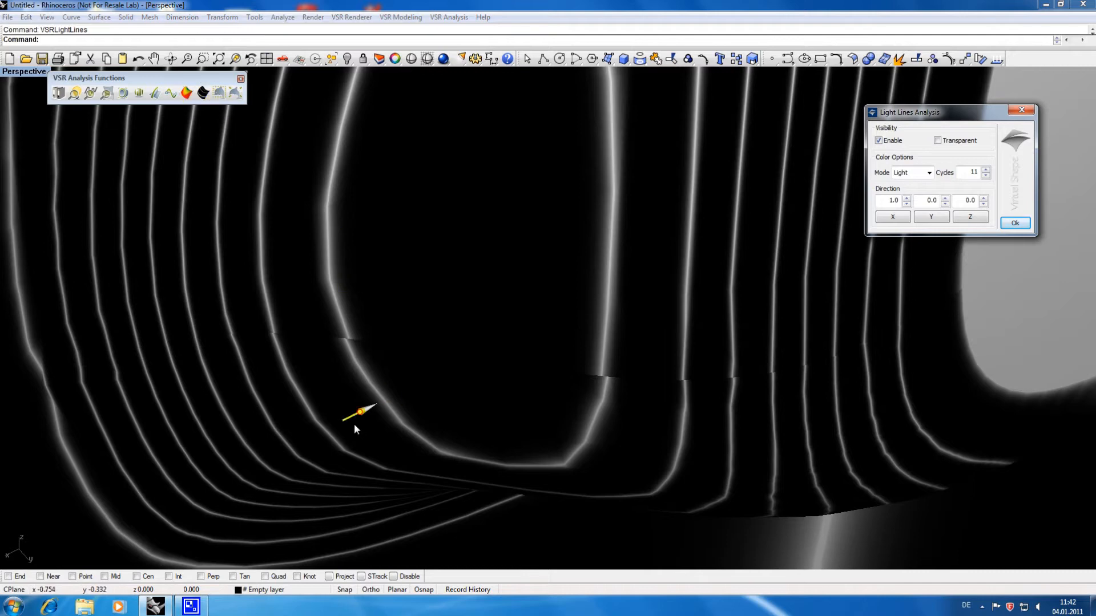
left_click_drag(360, 412, 426, 431)
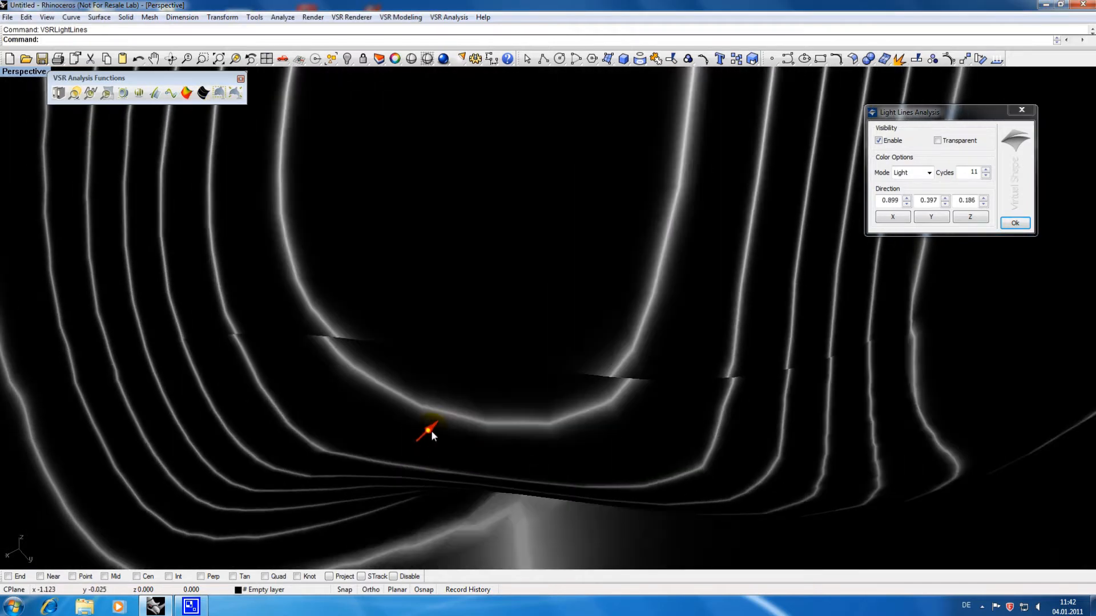
left_click_drag(430, 434, 444, 451)
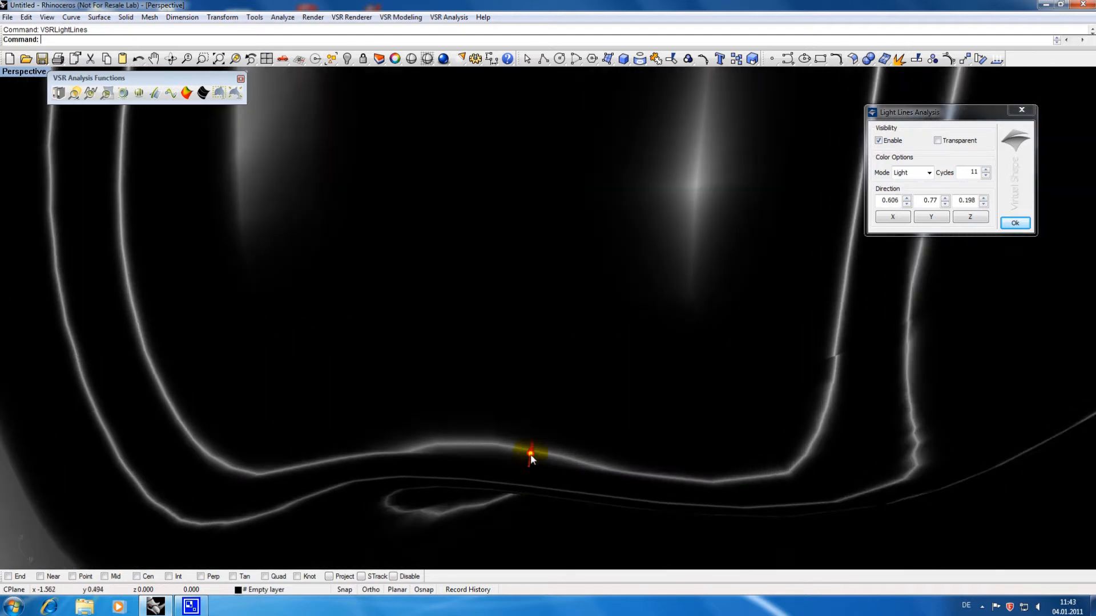
left_click(937, 140)
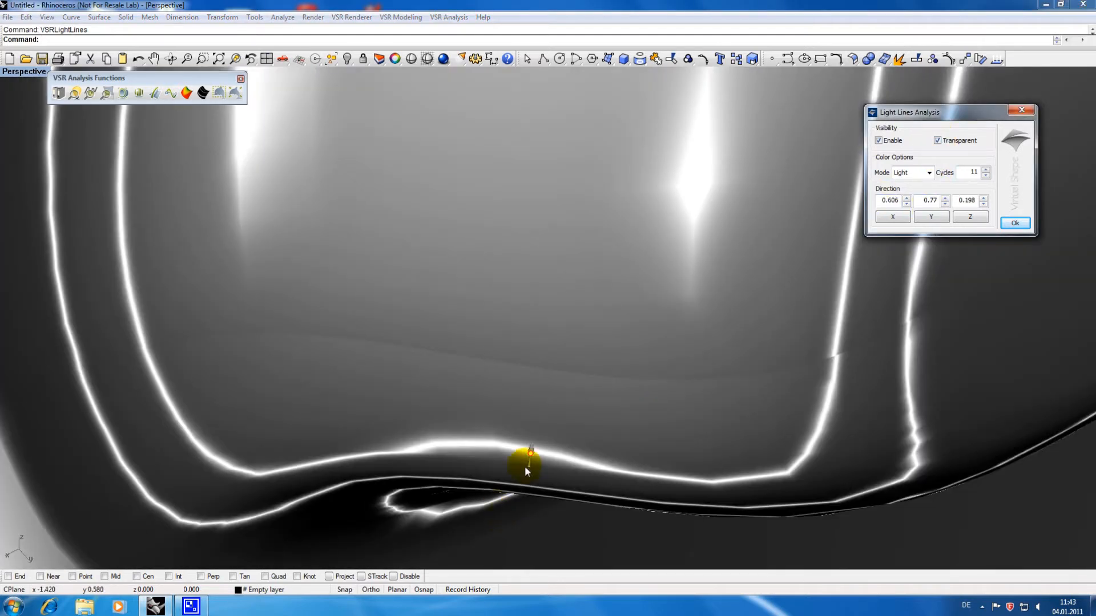
left_click_drag(525, 471, 547, 434)
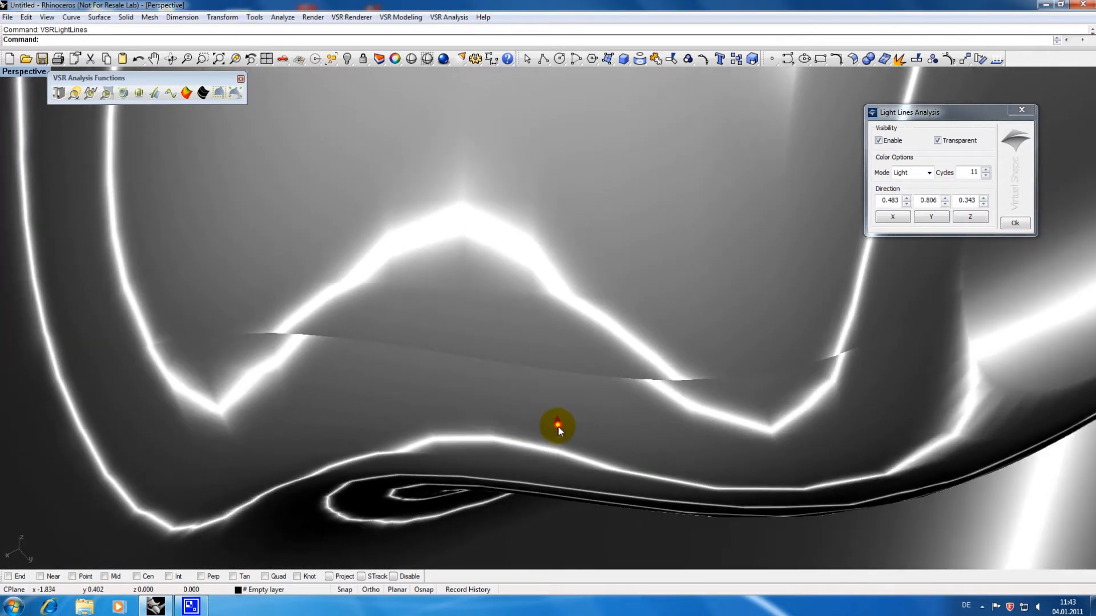
Toggle the light lines off and on, then finish the analysis back to plain shading.
left_click(879, 140)
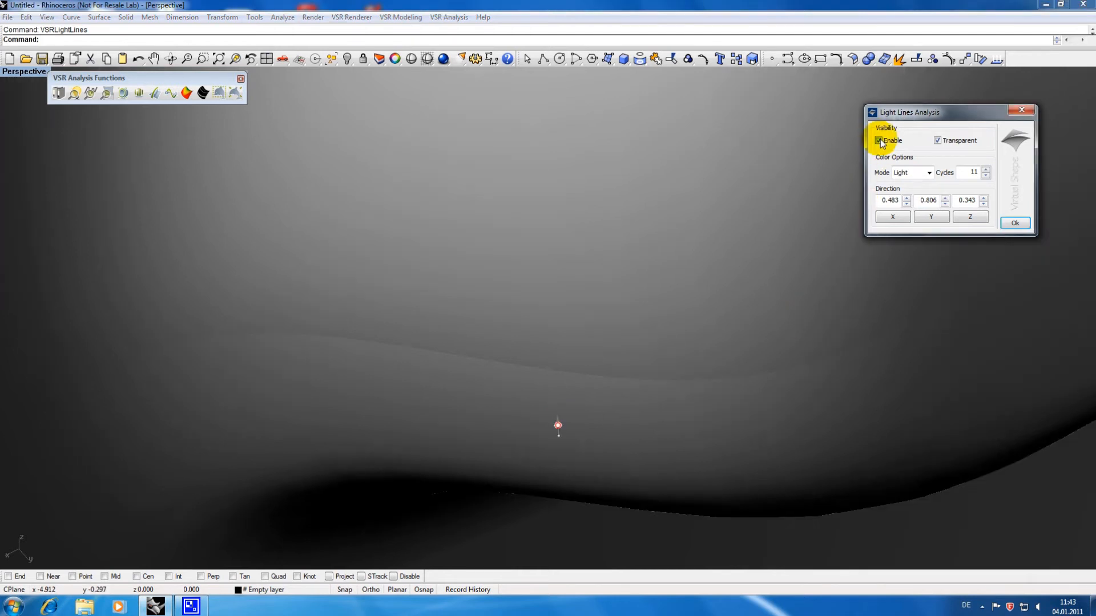
left_click(879, 141)
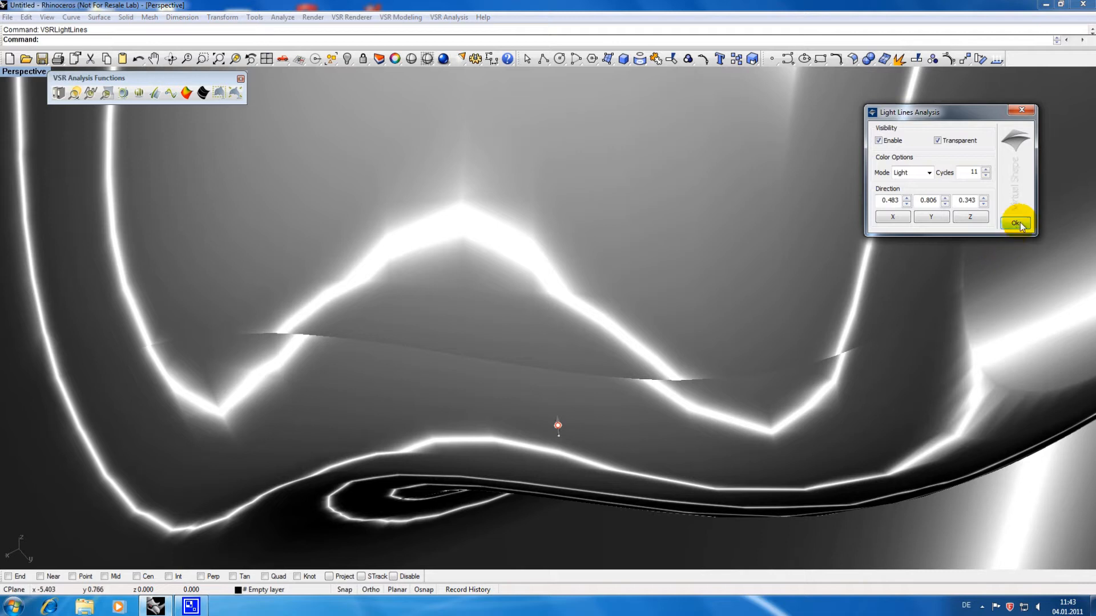
left_click(1016, 222)
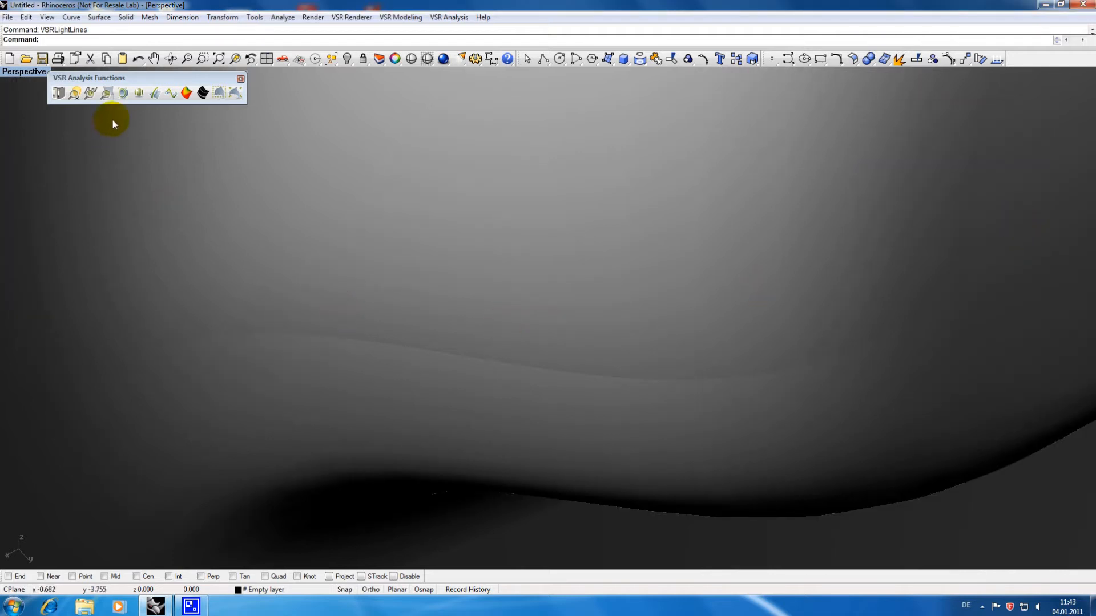
mouse_move(106, 92)
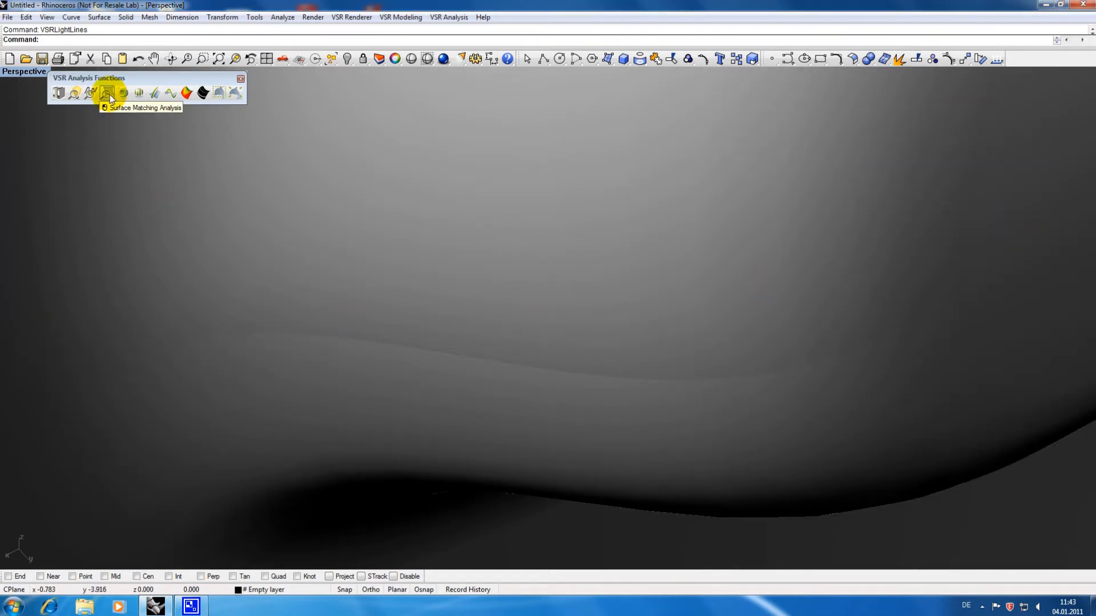
Analyse the seam edge tangentially with Surface Matching, giving maximum deviation 2.79, minimum 0.089.
left_click(106, 92)
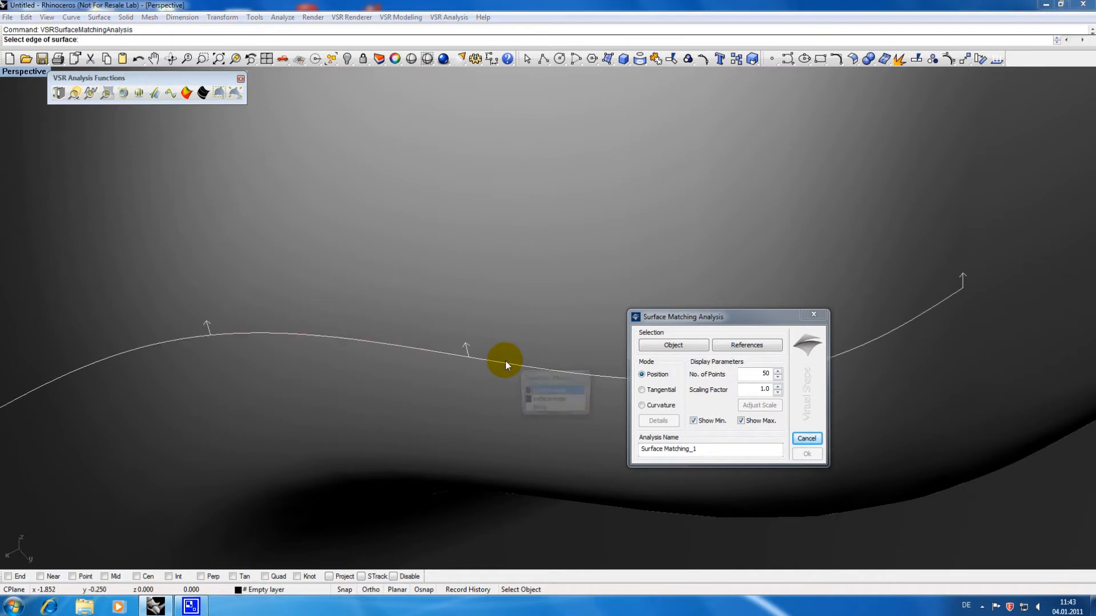
left_click(503, 359)
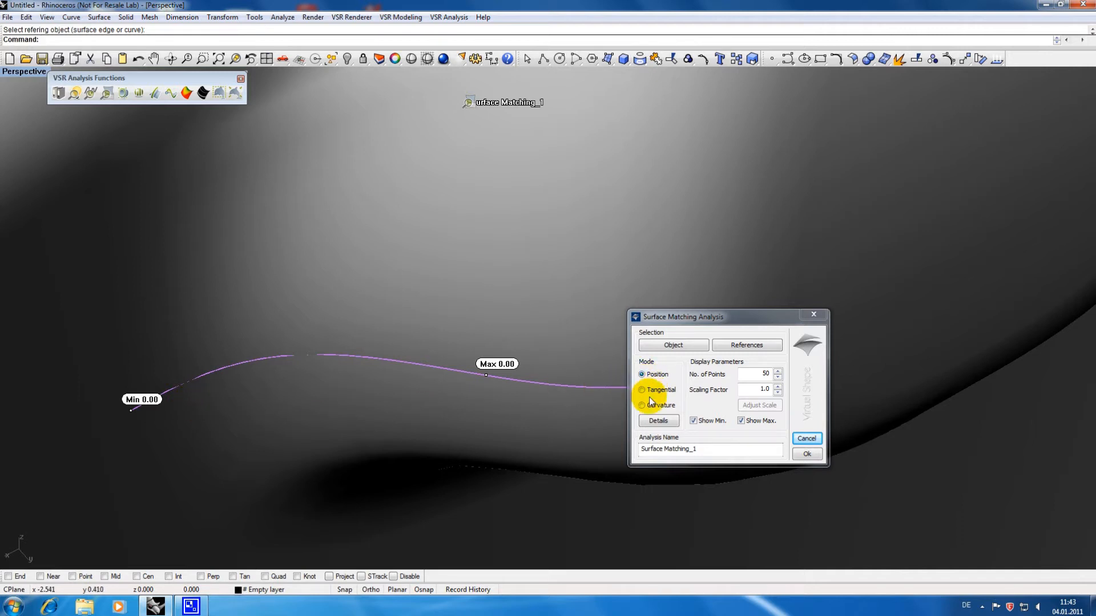
left_click(641, 391)
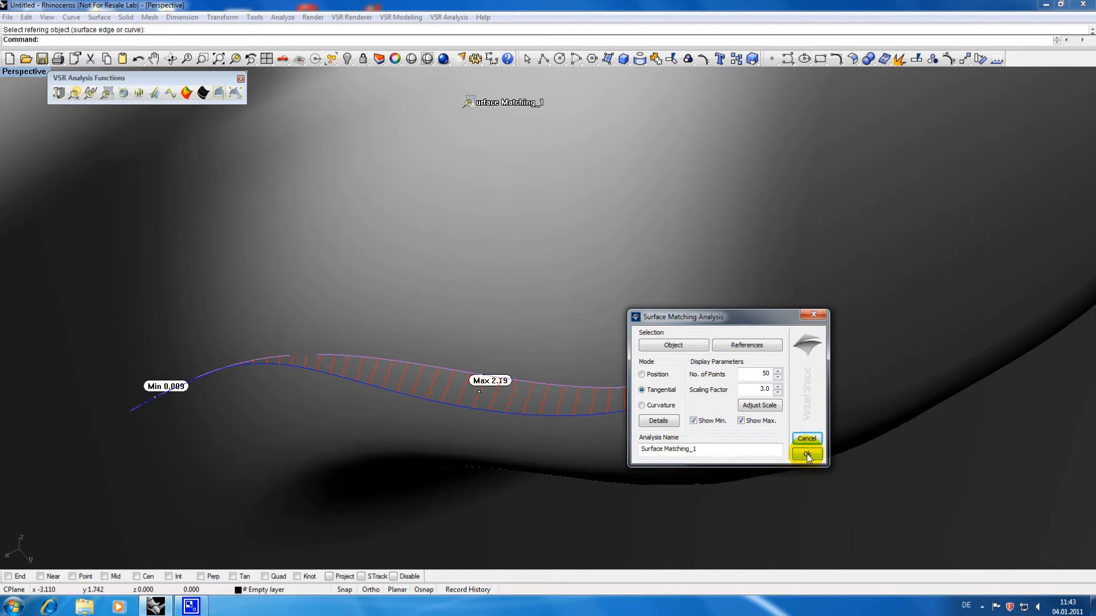
left_click(807, 456)
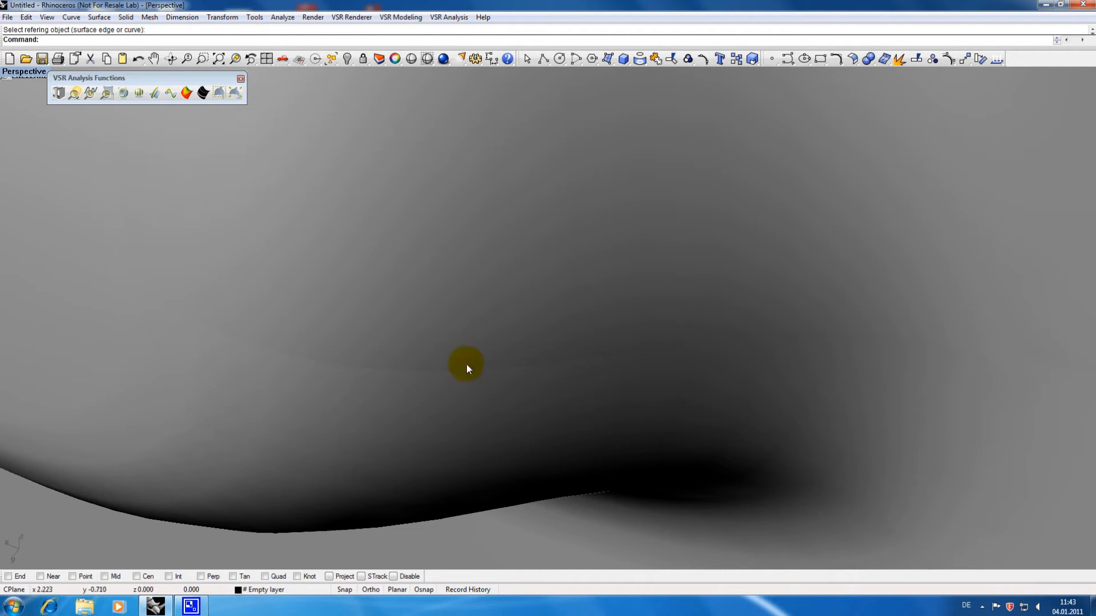
mouse_move(633, 338)
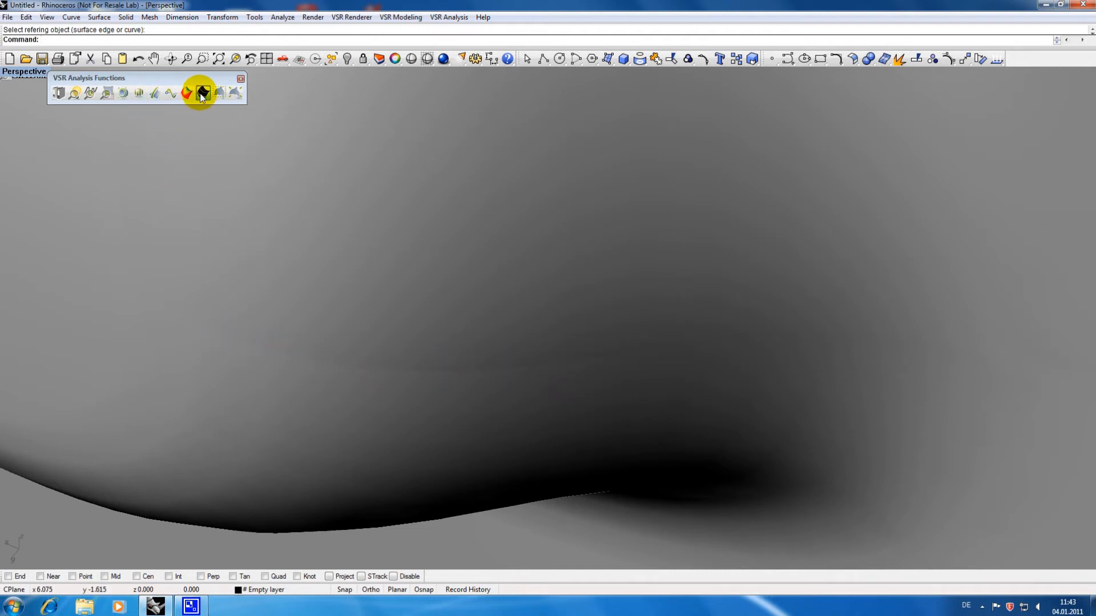
left_click(202, 92)
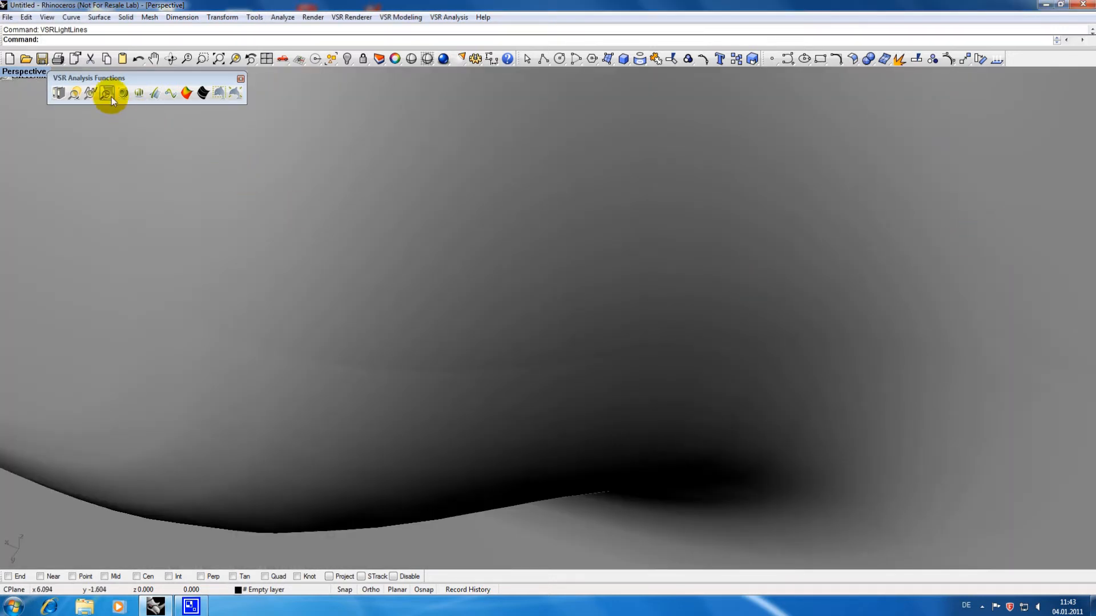
Analyse a second seam edge tangentially, giving deviation from 0.01 to 1.21.
left_click(106, 93)
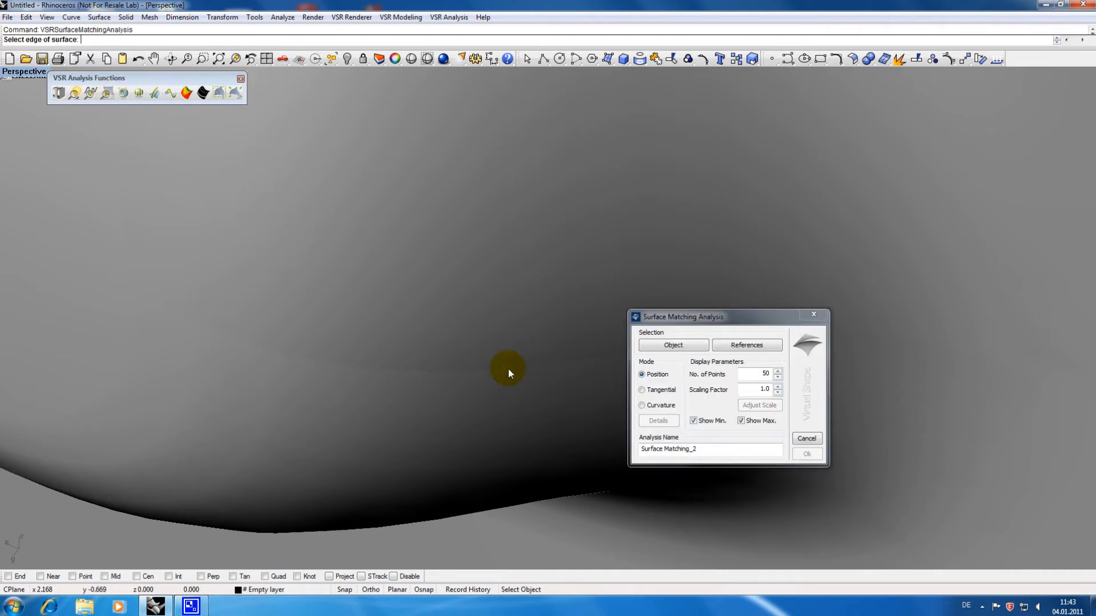
left_click(508, 372)
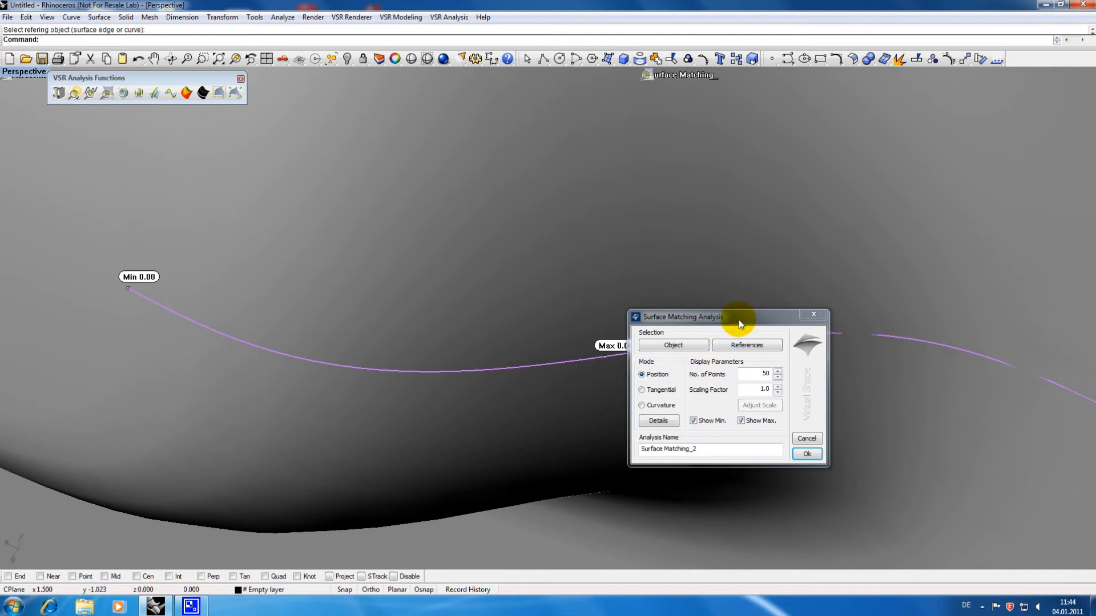
left_click_drag(727, 317, 803, 387)
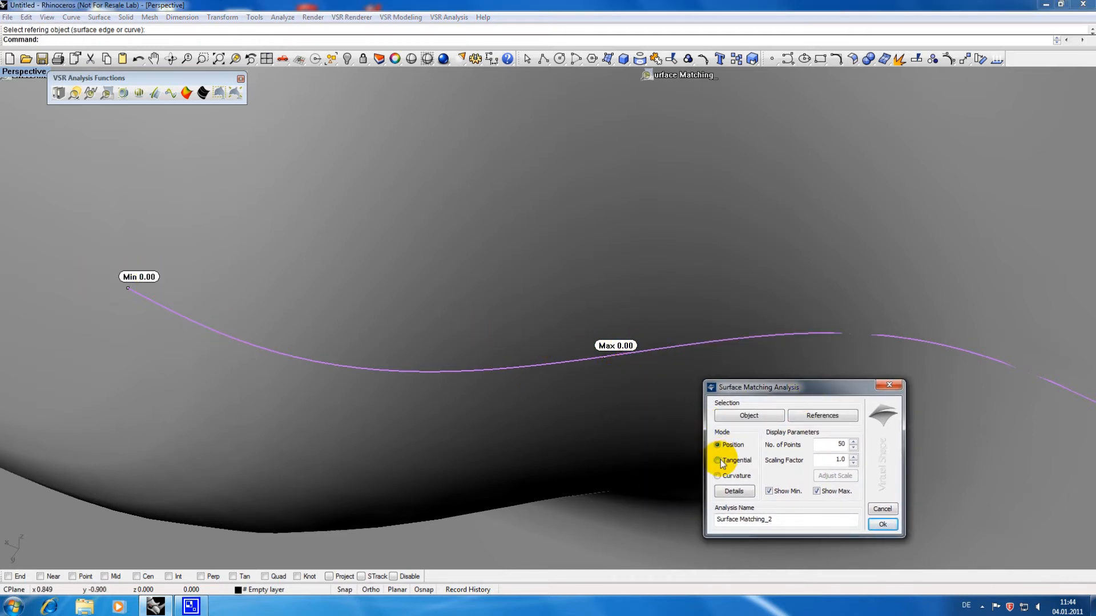
left_click(717, 460)
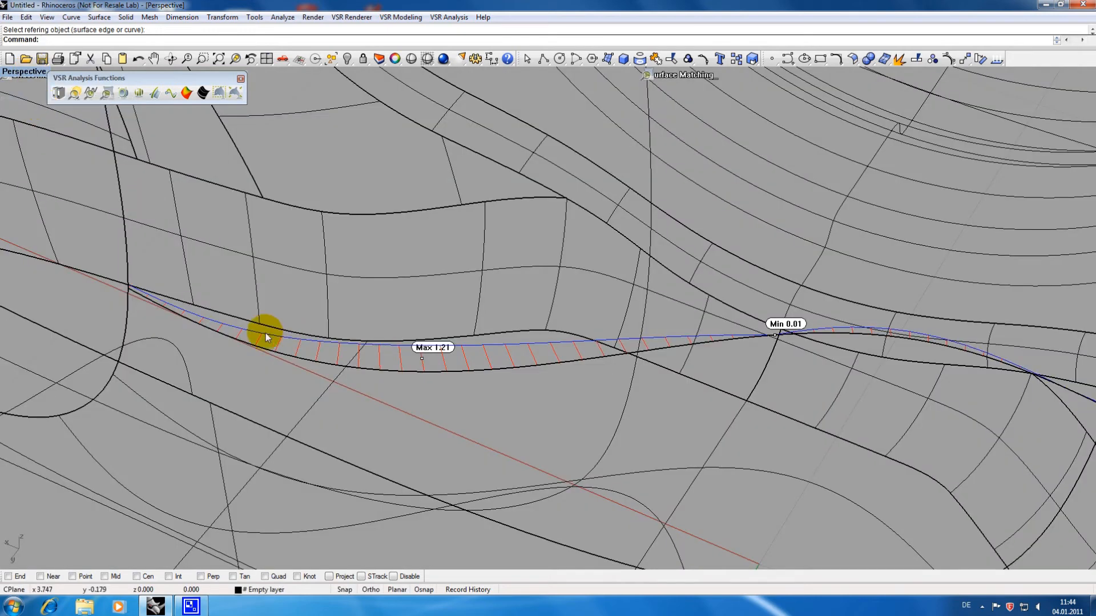
mouse_move(576, 349)
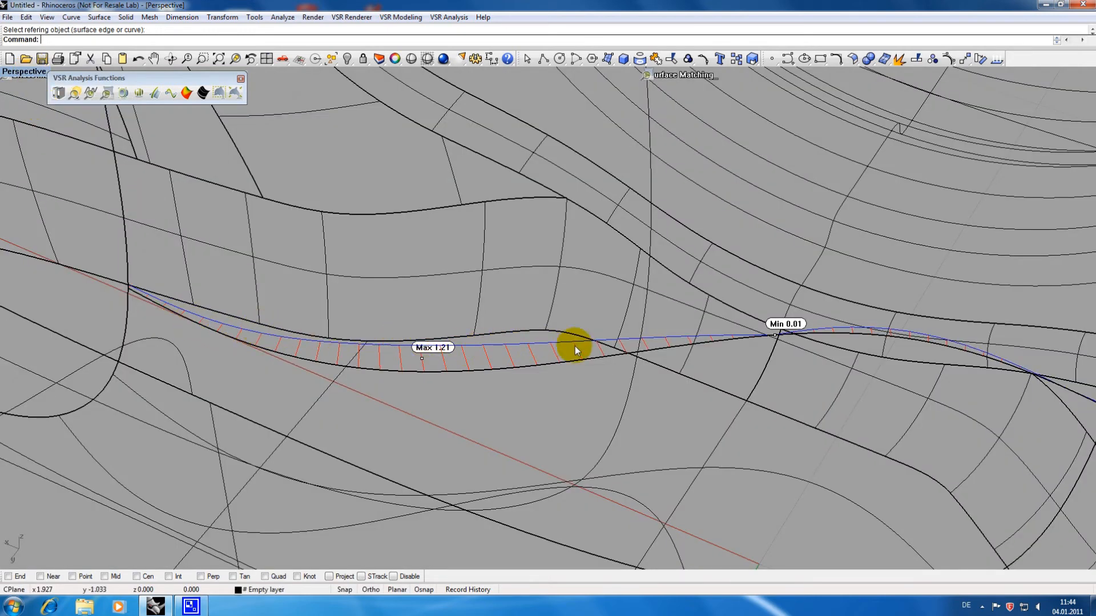
mouse_move(843, 336)
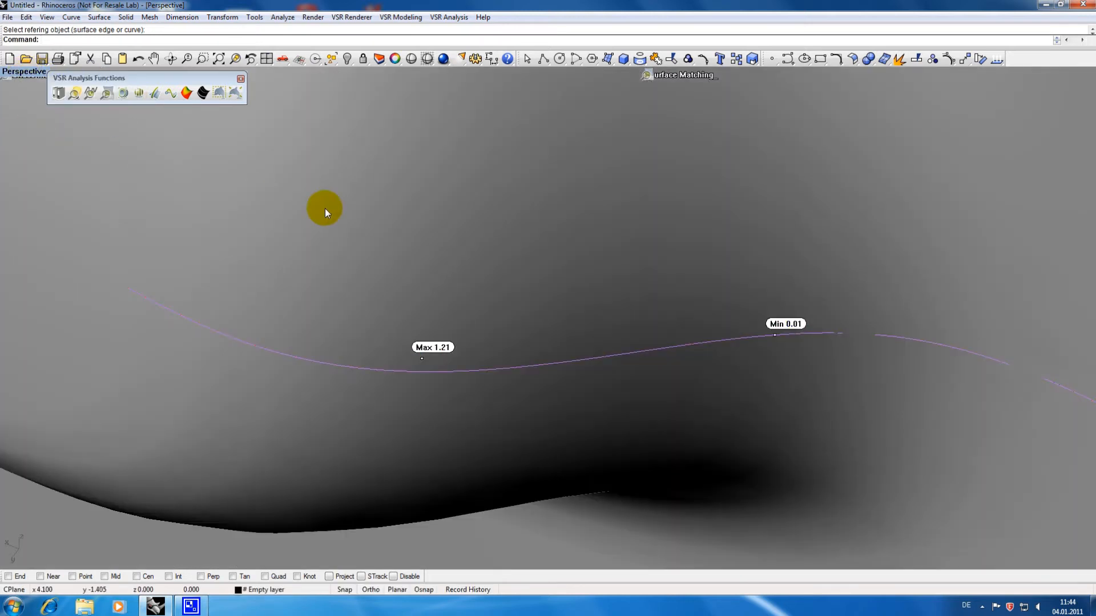
Start Match Surface and deactivate the surface-matching analysis display.
left_click(98, 17)
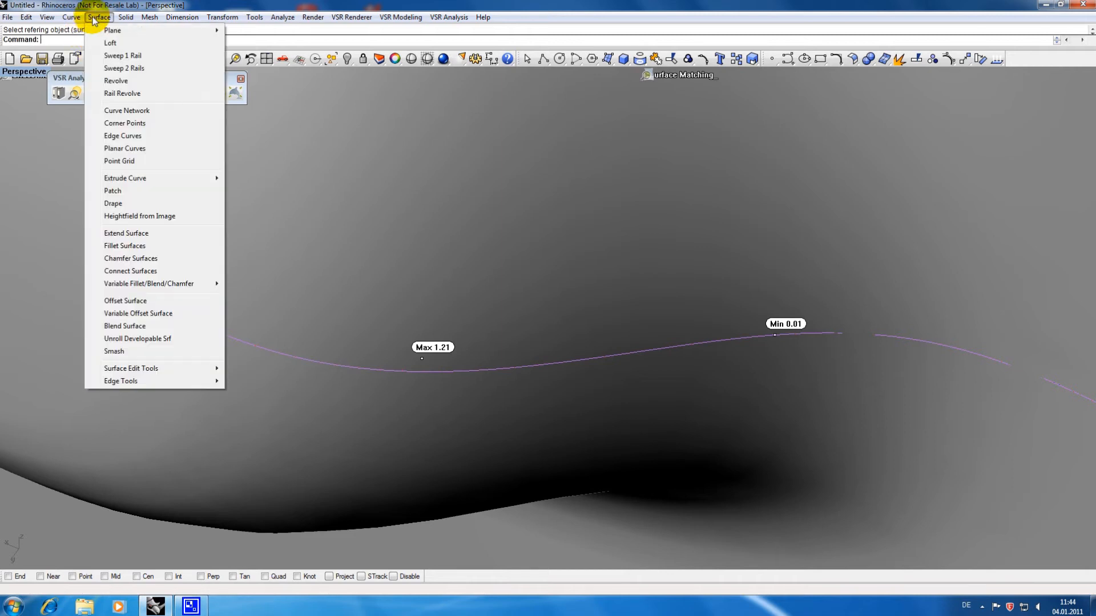
mouse_move(130, 369)
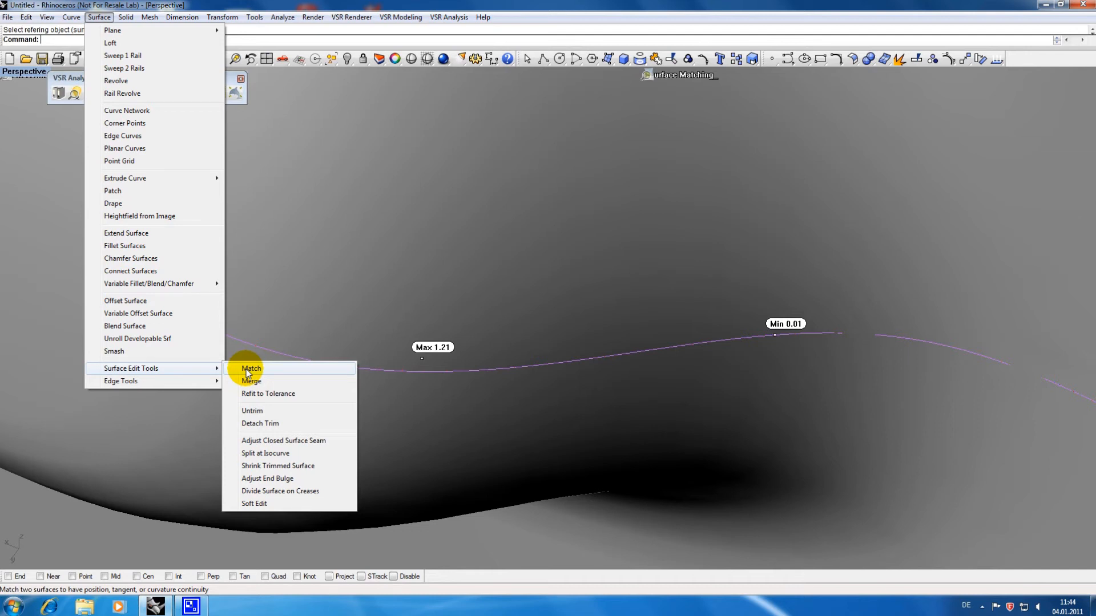
left_click(250, 369)
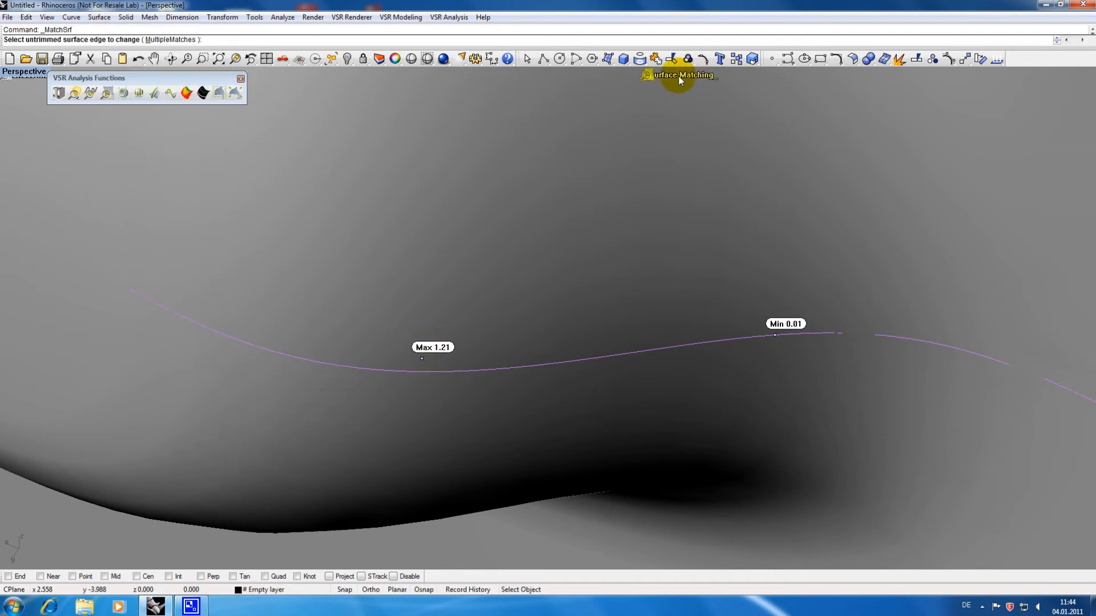
right_click(676, 75)
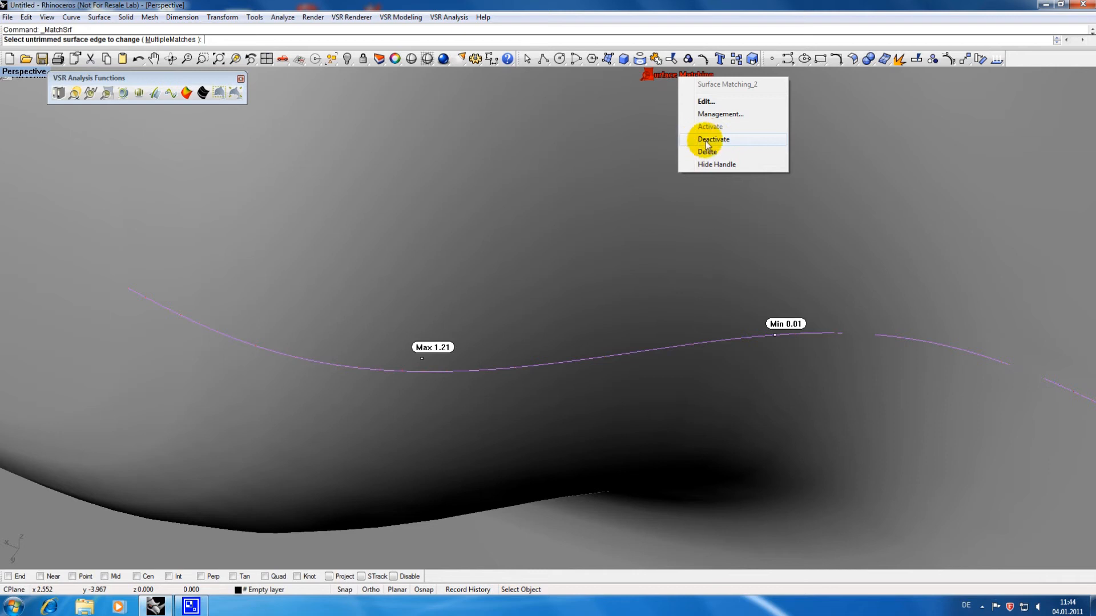
left_click(712, 140)
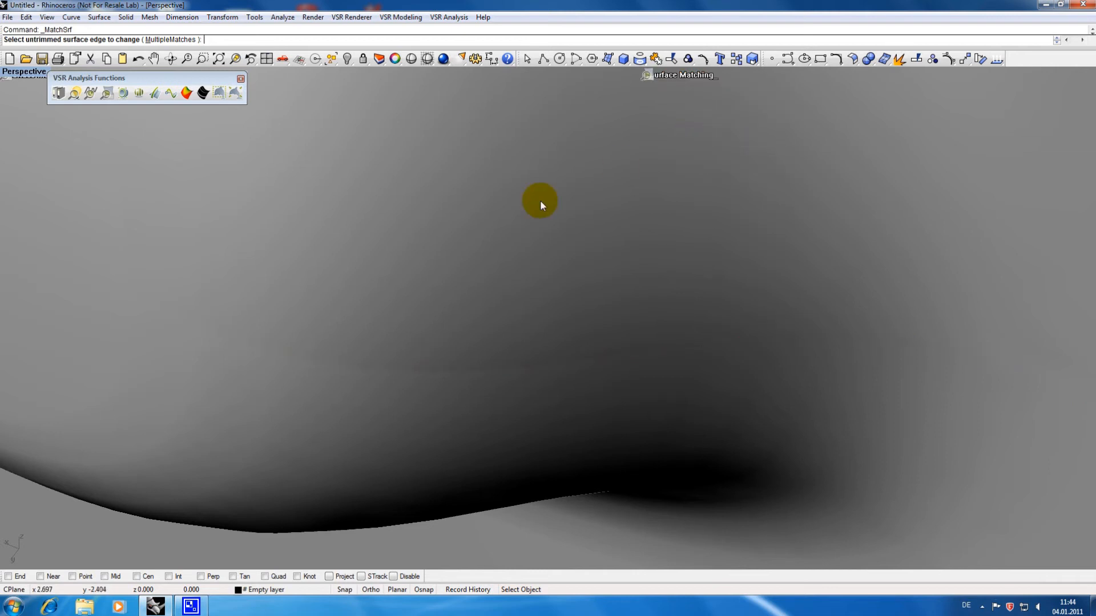
Match the seam surface edge to its neighbouring edge with Tangency continuity.
left_click(539, 201)
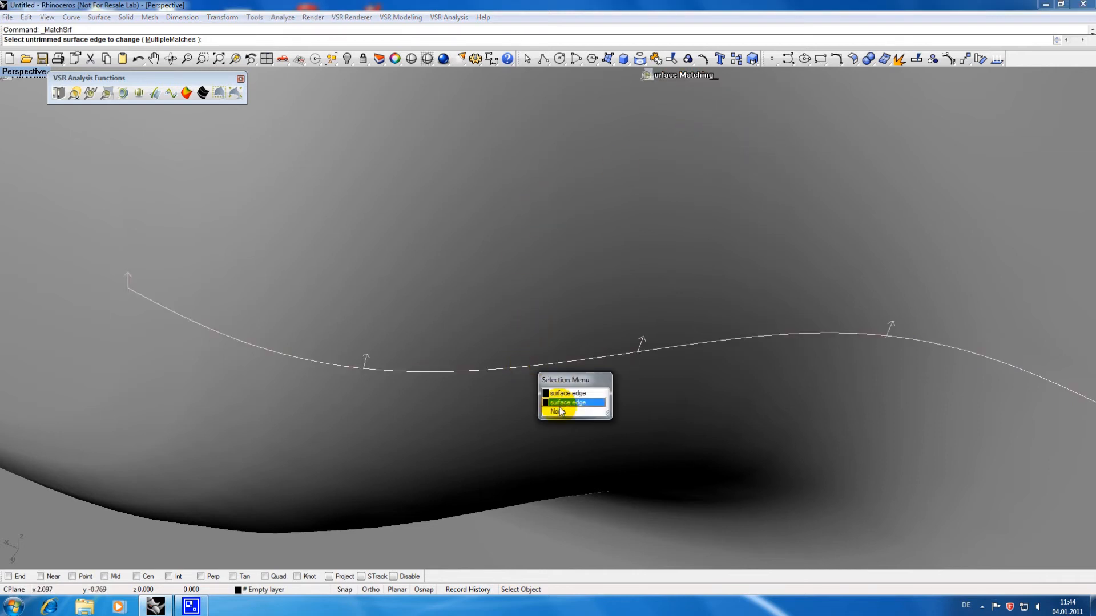
left_click(567, 403)
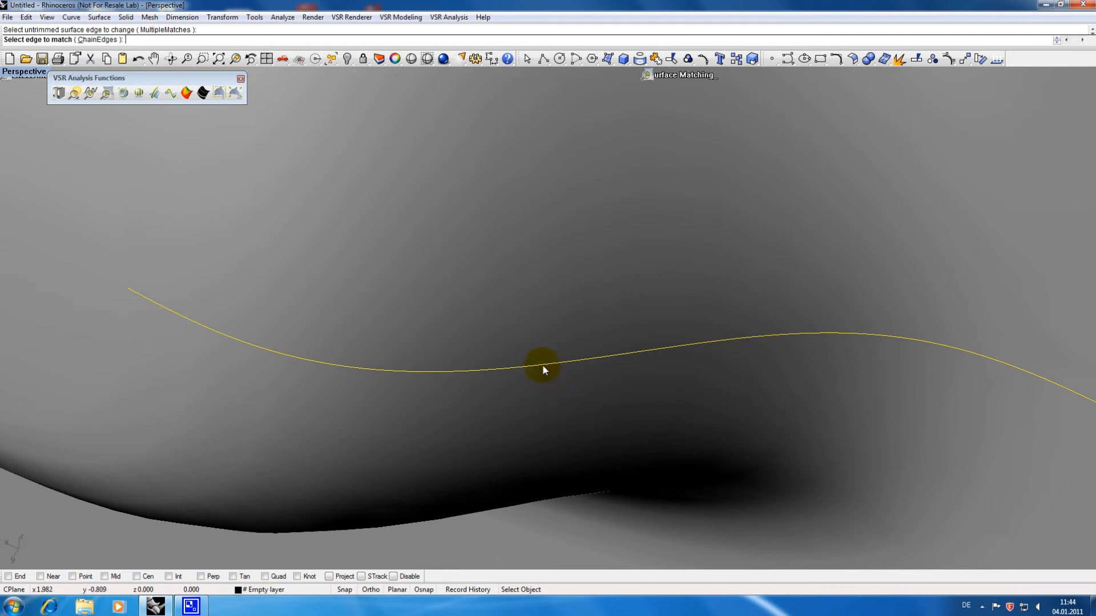
left_click(543, 369)
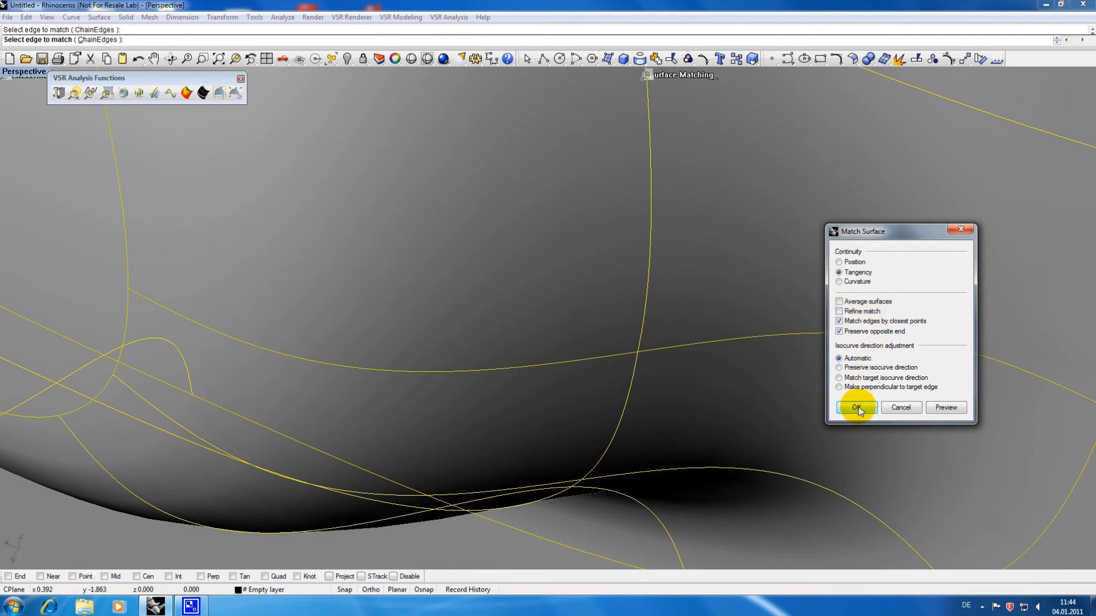
left_click(855, 407)
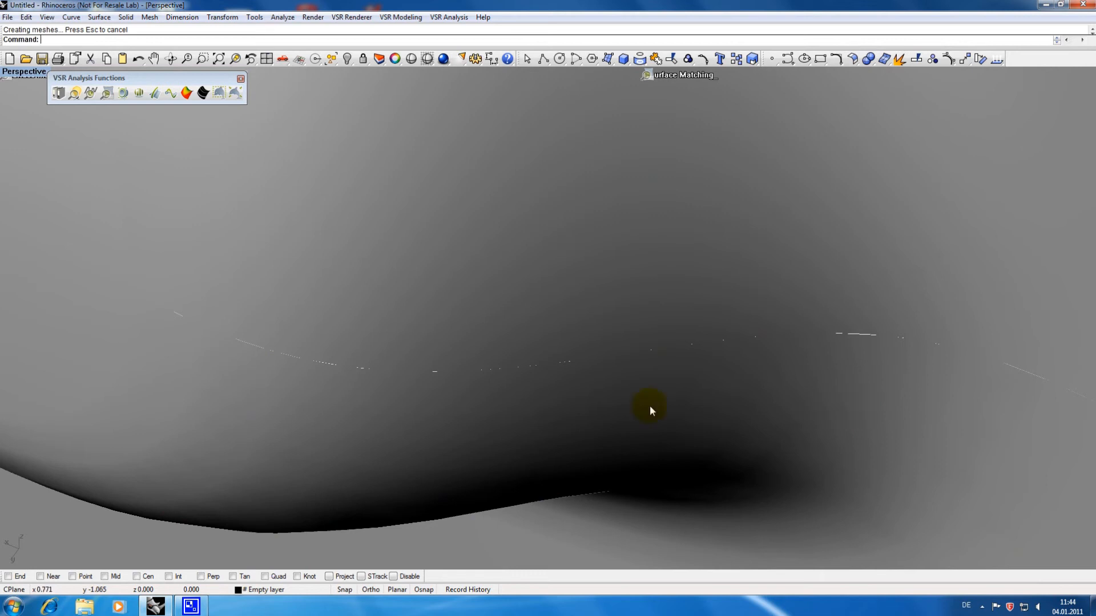
mouse_move(767, 353)
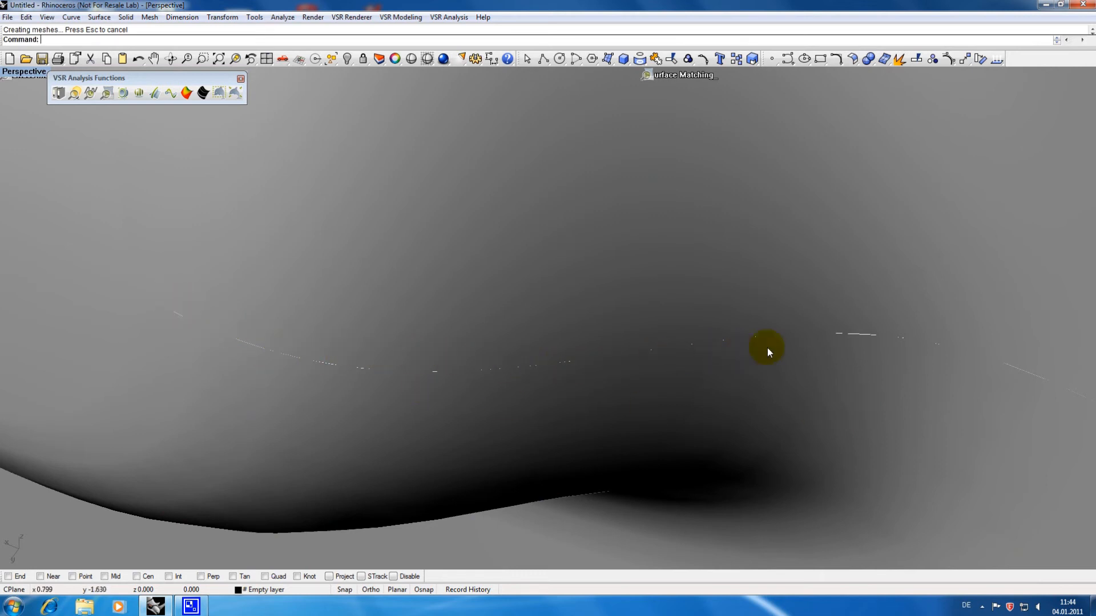
mouse_move(250, 163)
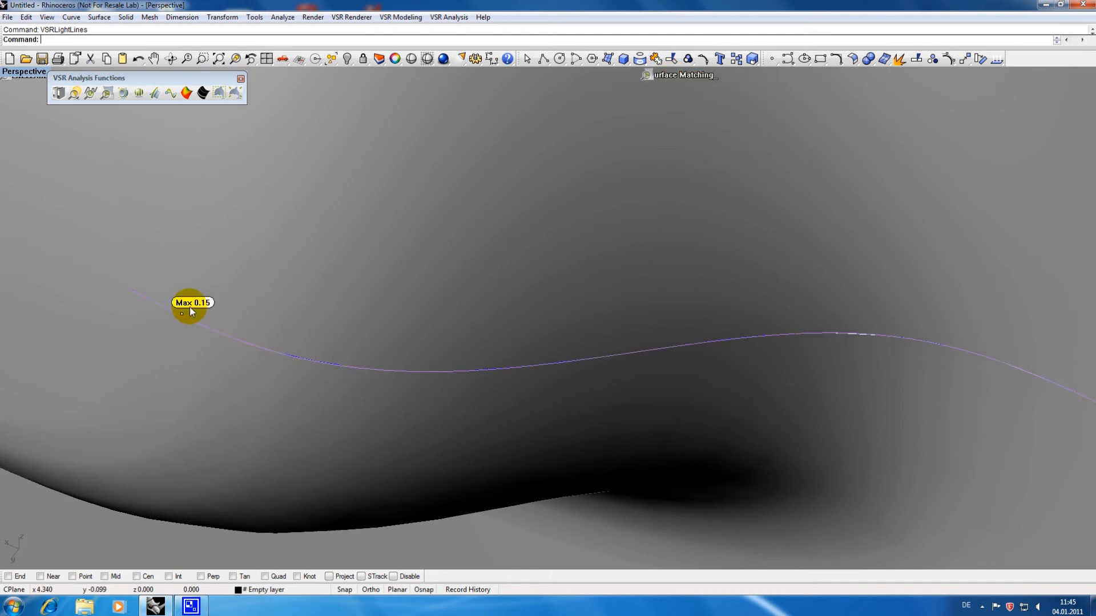
In wireframe, rescale the analysis comb (maximum 0.15) with Adjust Scale, then deactivate it.
left_click(24, 72)
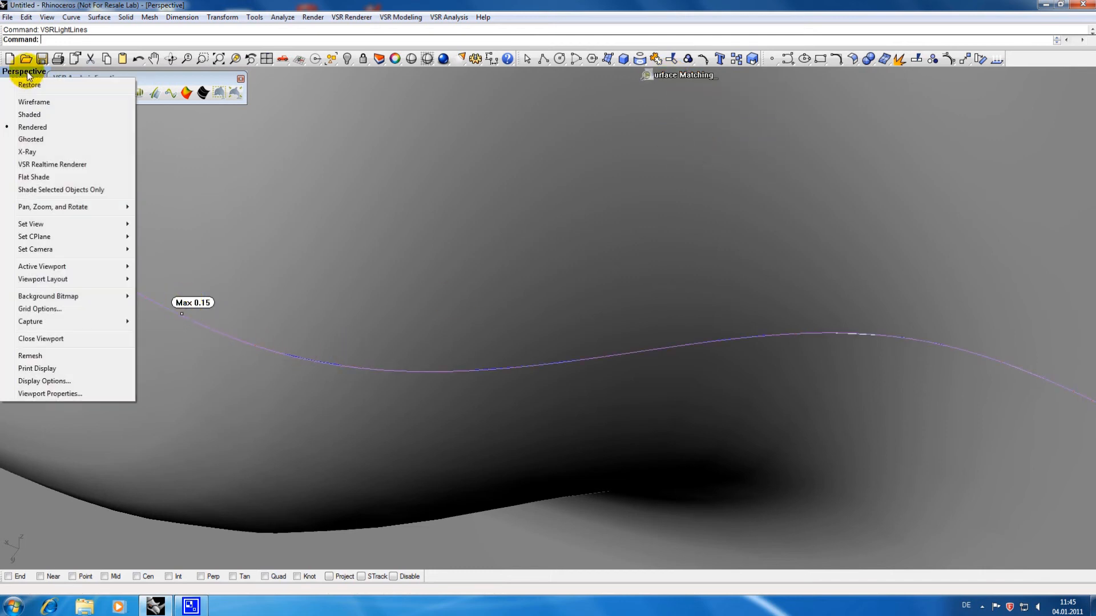
left_click(33, 101)
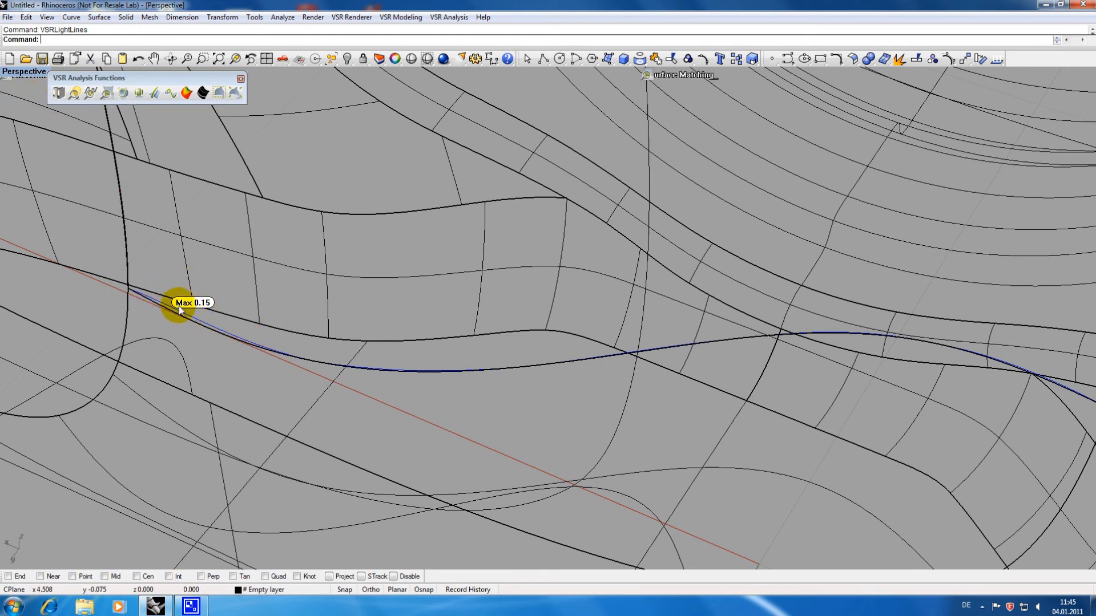
mouse_move(674, 78)
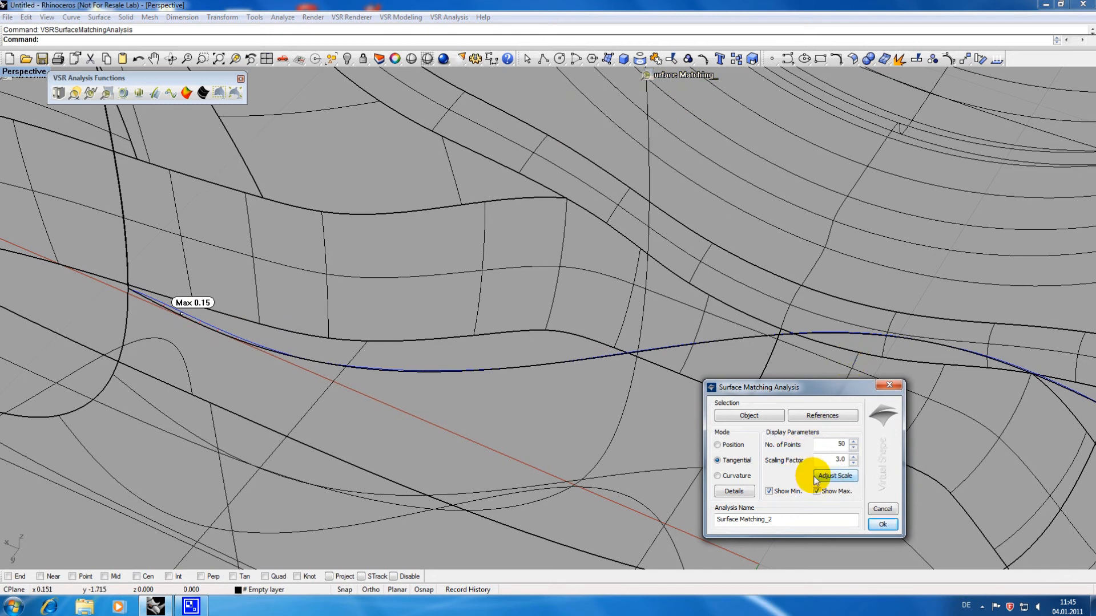
left_click(835, 476)
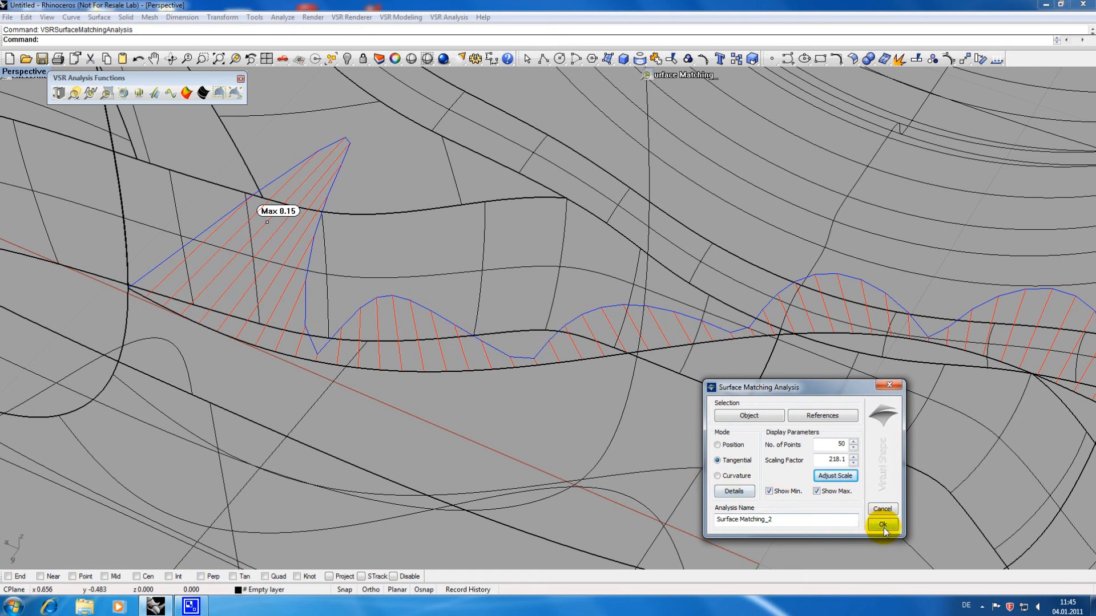
left_click(883, 525)
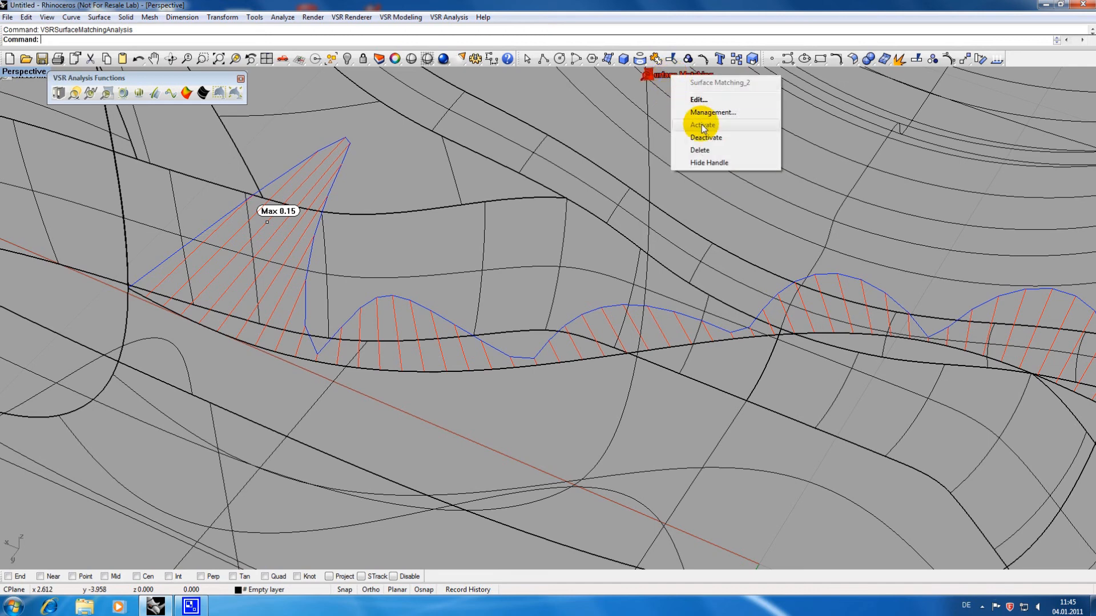
left_click(706, 138)
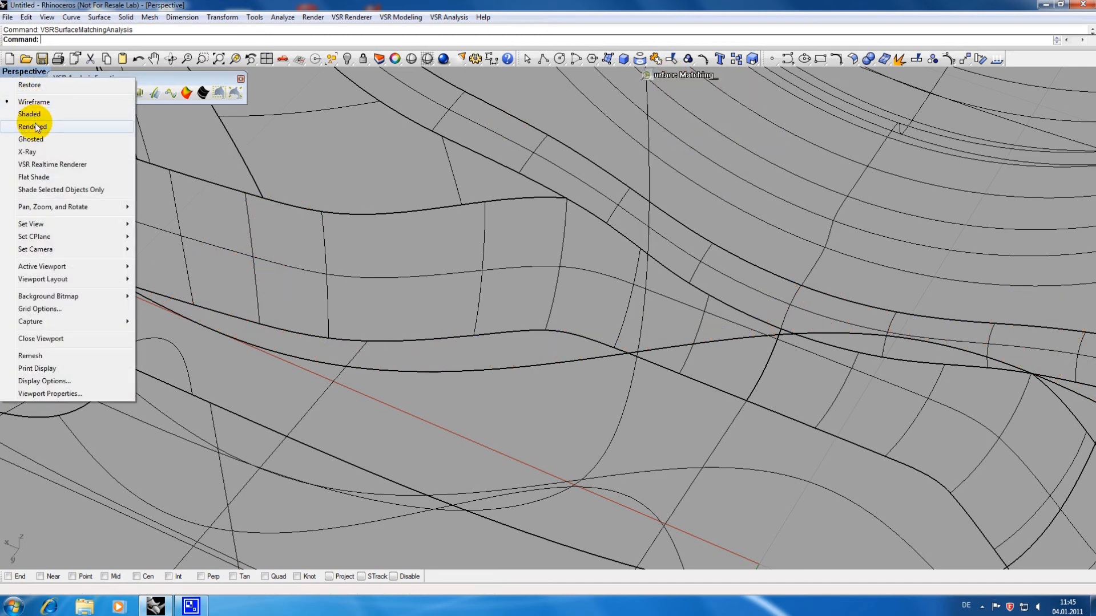
Return to Rendered display, delete the matching analysis and join the matched surfaces.
left_click(31, 127)
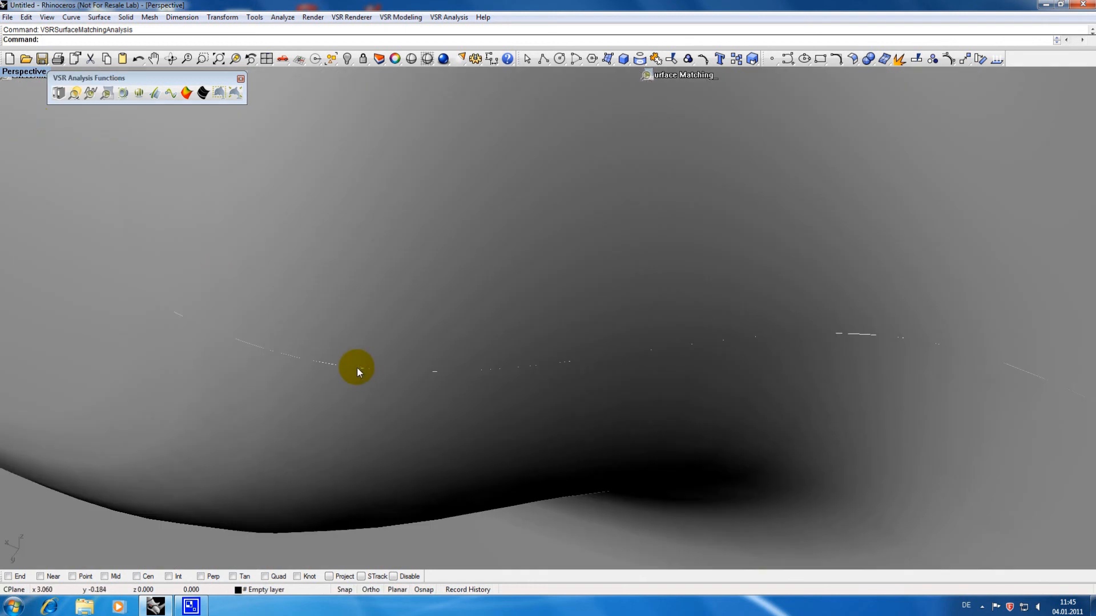
mouse_move(662, 83)
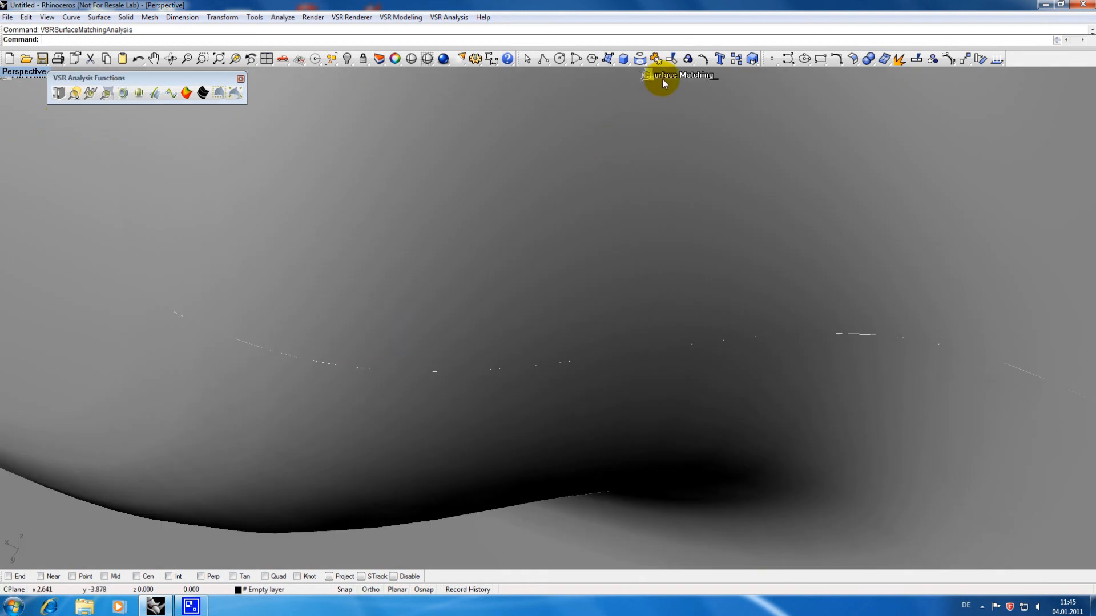
right_click(678, 75)
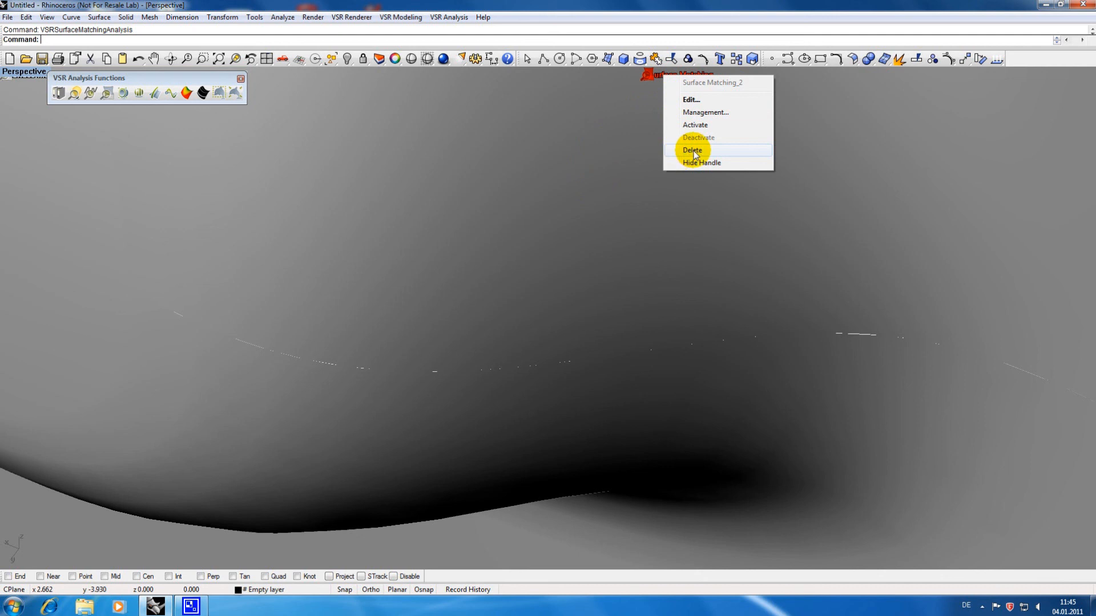
left_click(692, 150)
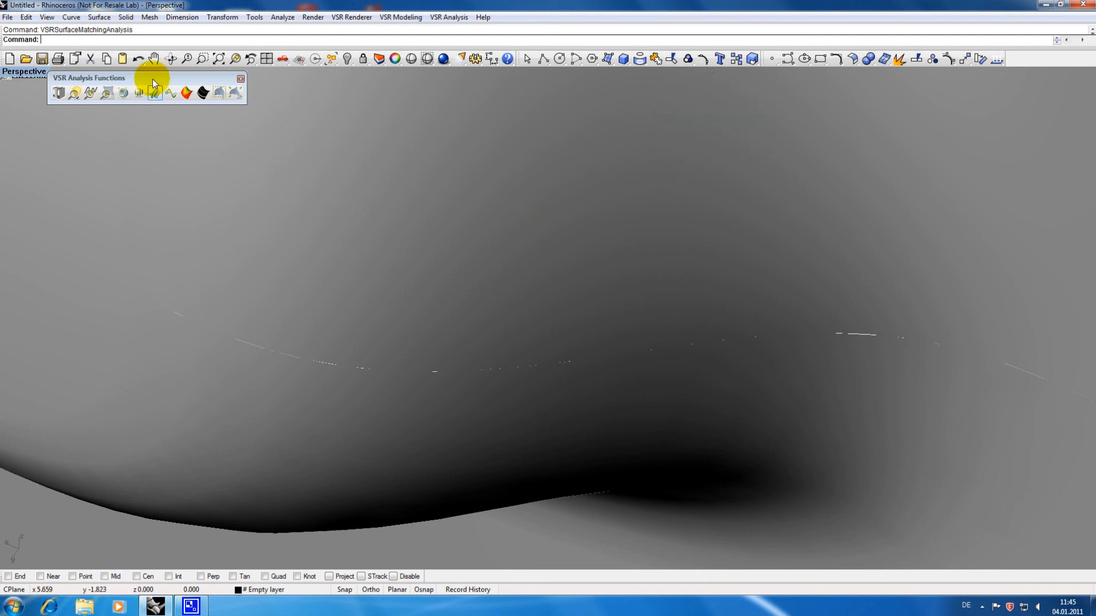
left_click(26, 17)
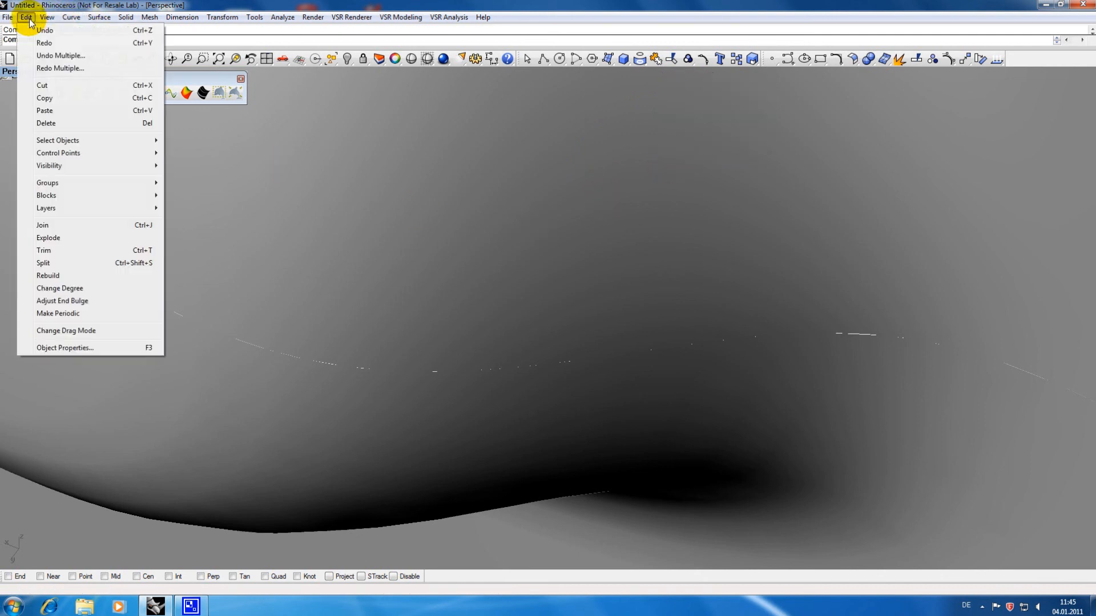
left_click(42, 225)
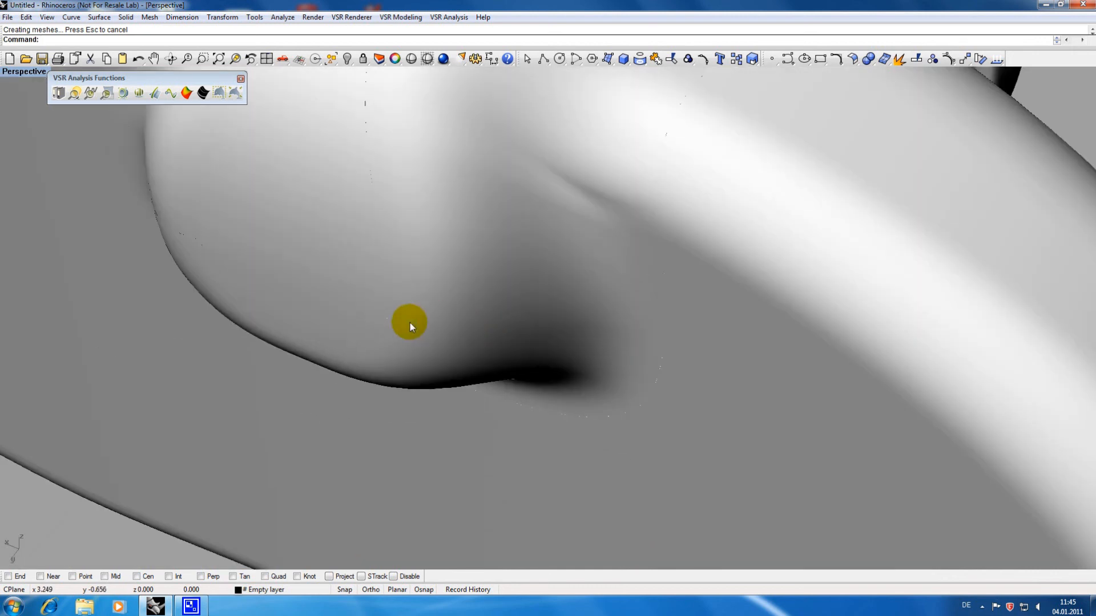
mouse_move(369, 326)
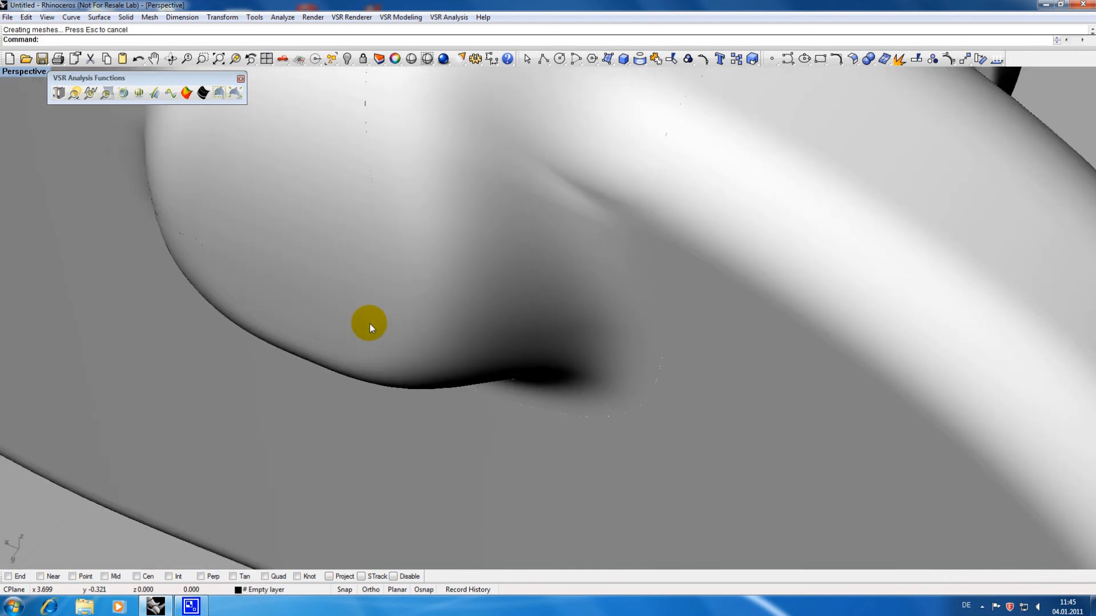